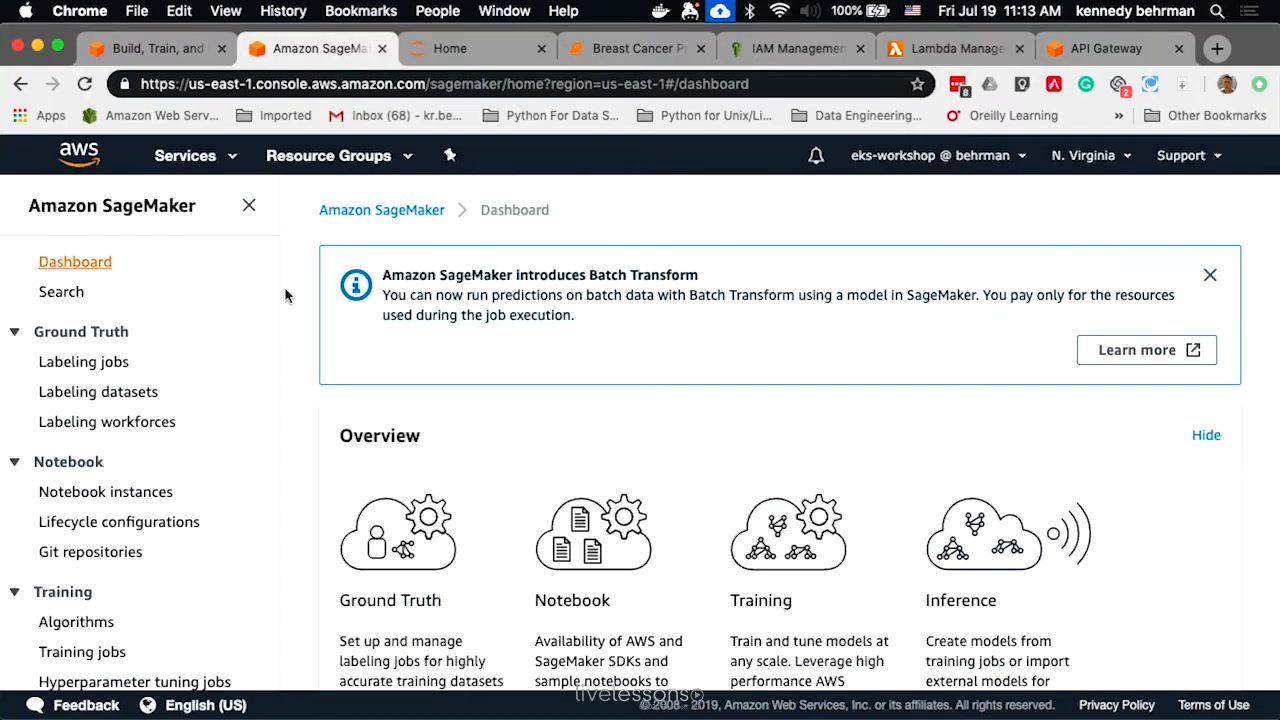
mouse_move(105, 491)
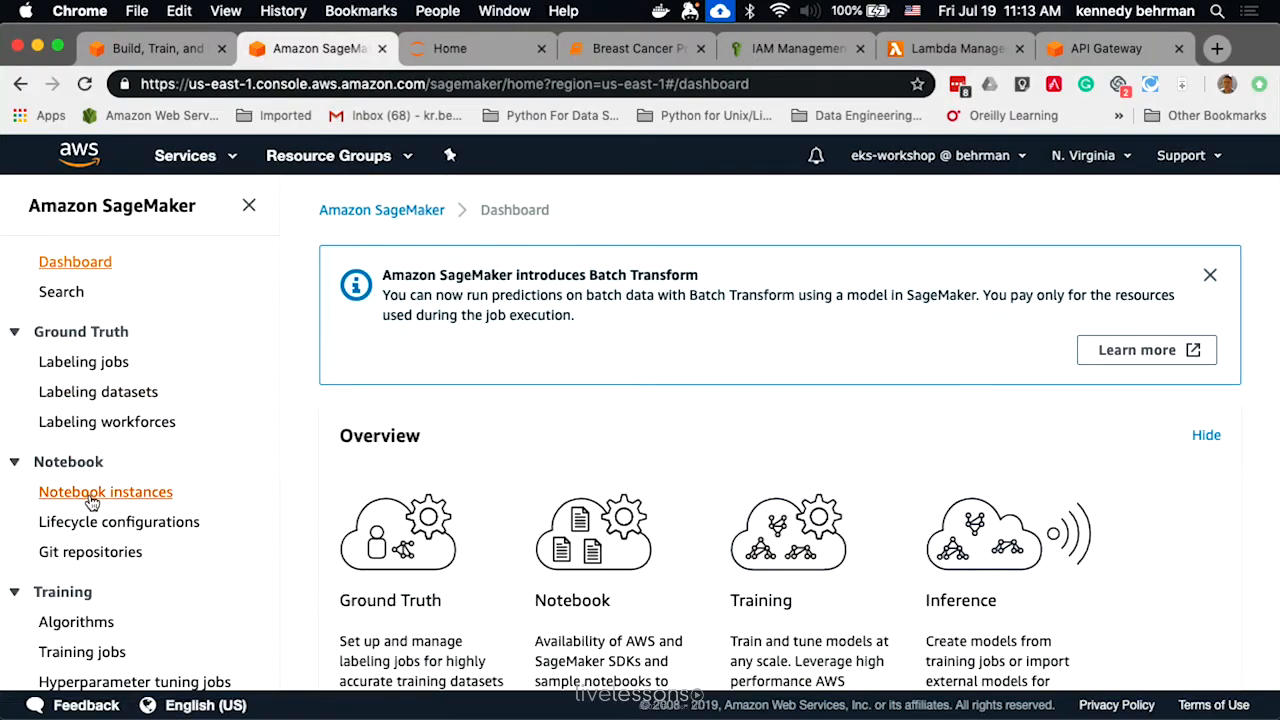
Open Notebook instances and the demo notebook's Jupyter home listing SageMaker example notebooks
right_click(105, 491)
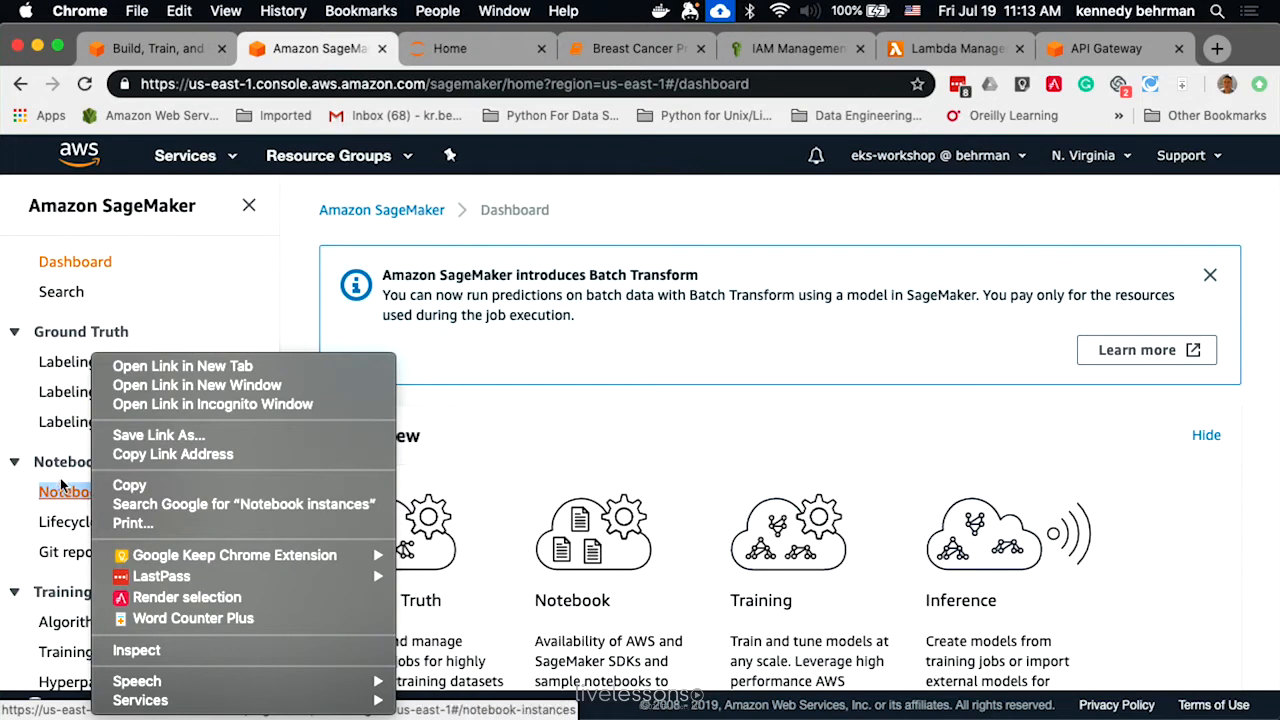
click(79, 491)
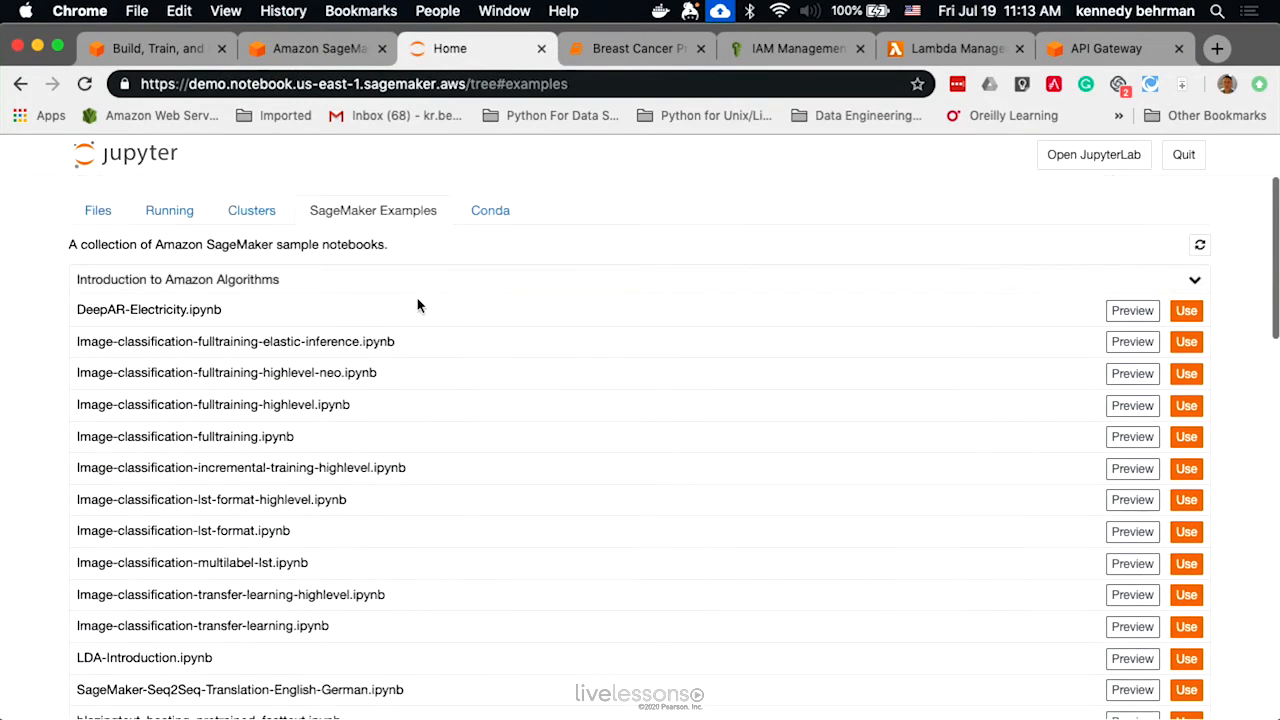
Expand Introduction to Applying Machine Learning under SageMaker Examples, then view the Breast Cancer Prediction notebook
click(97, 210)
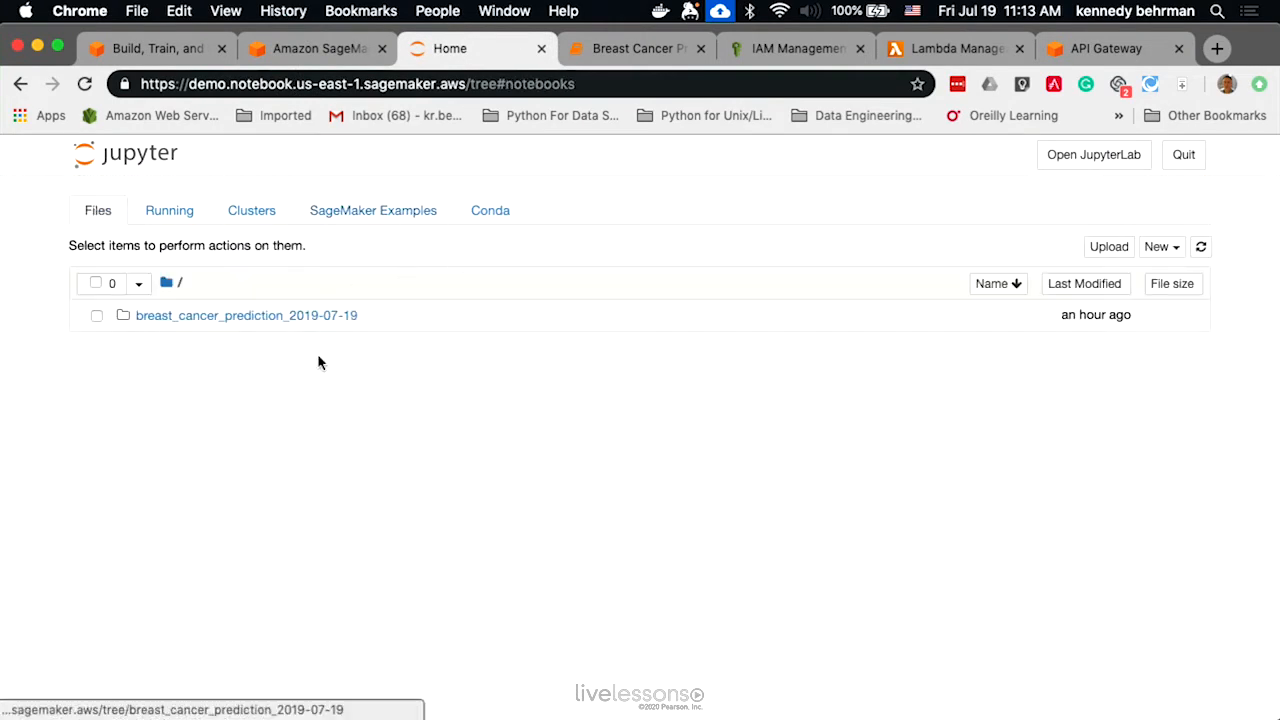
mouse_move(372, 210)
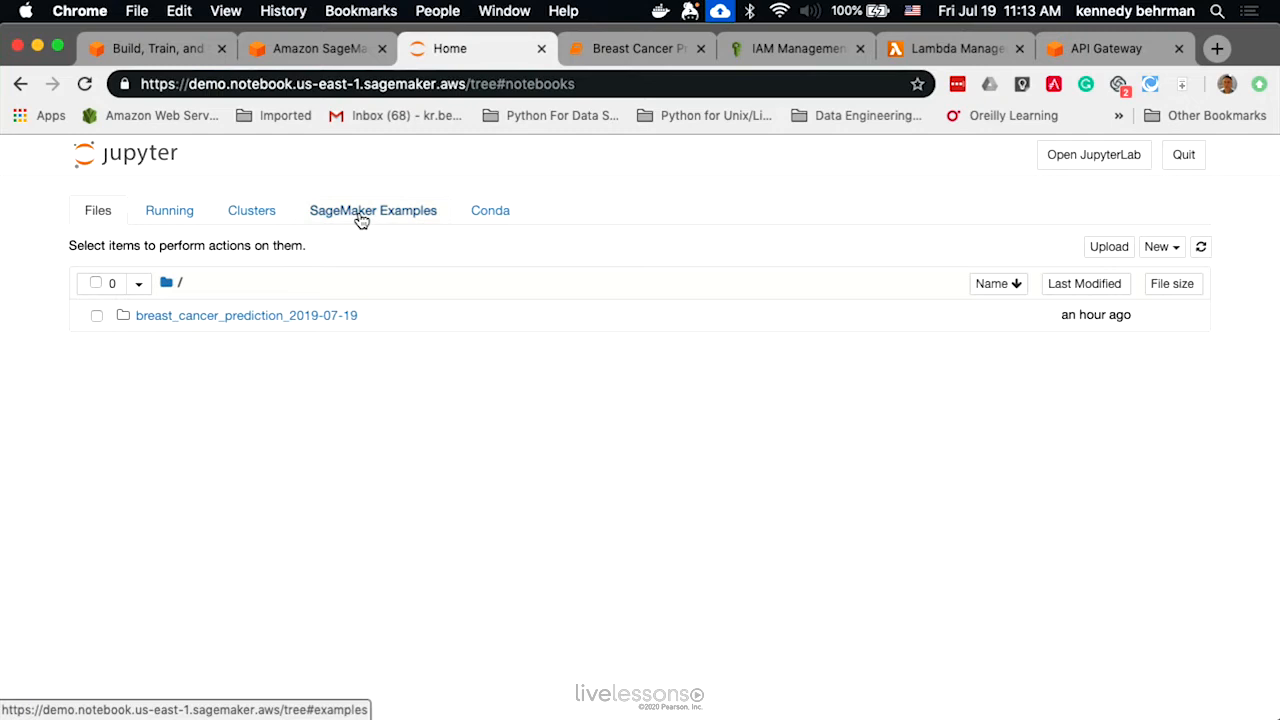
click(372, 210)
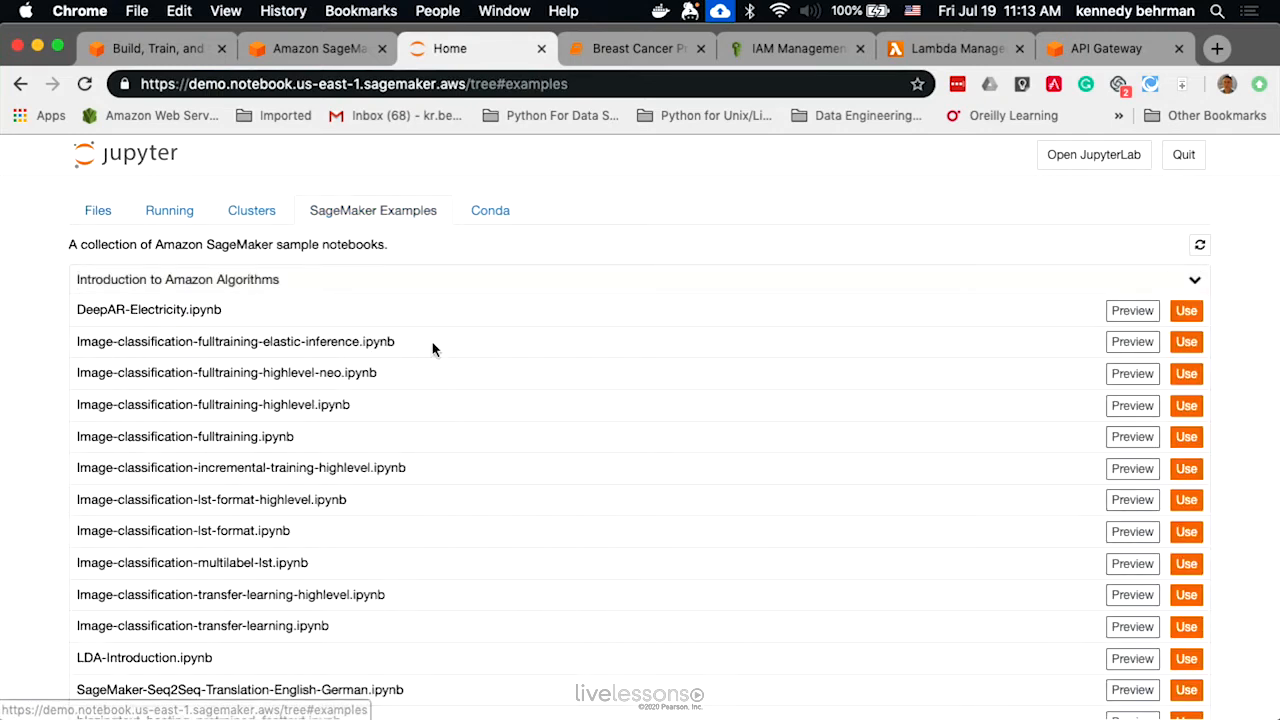
mouse_move(433, 349)
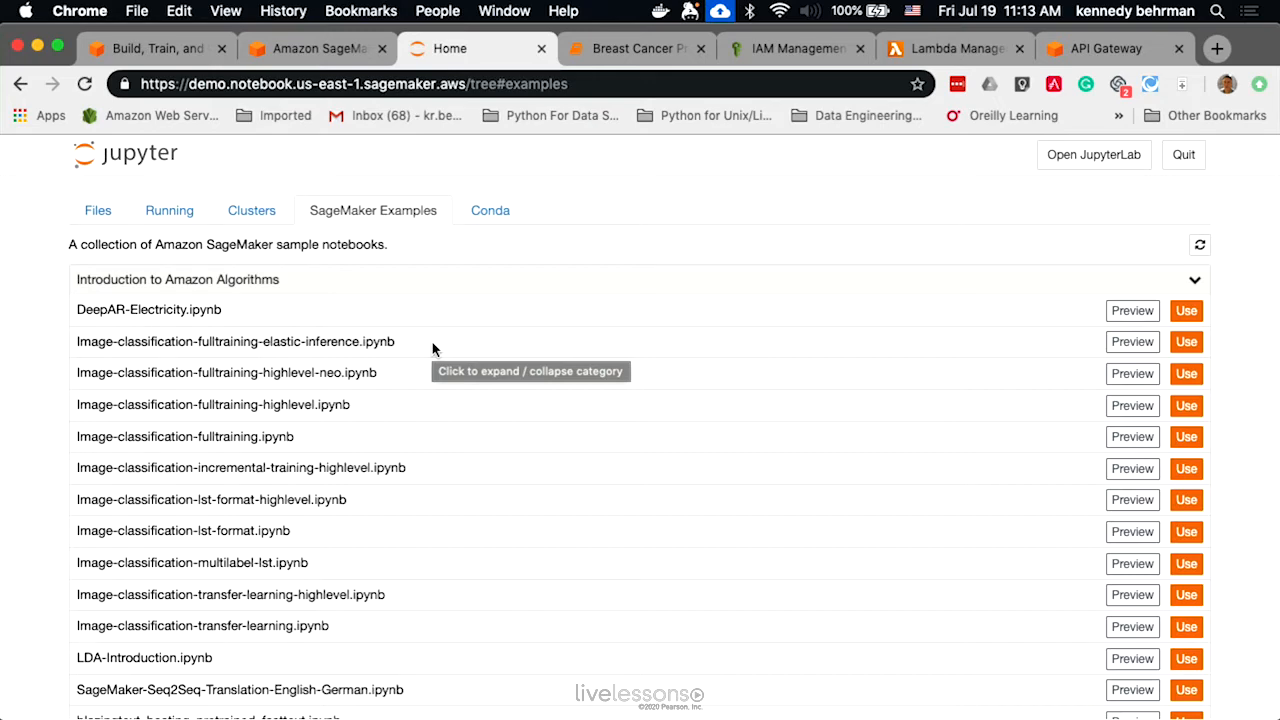
scroll(down, 3)
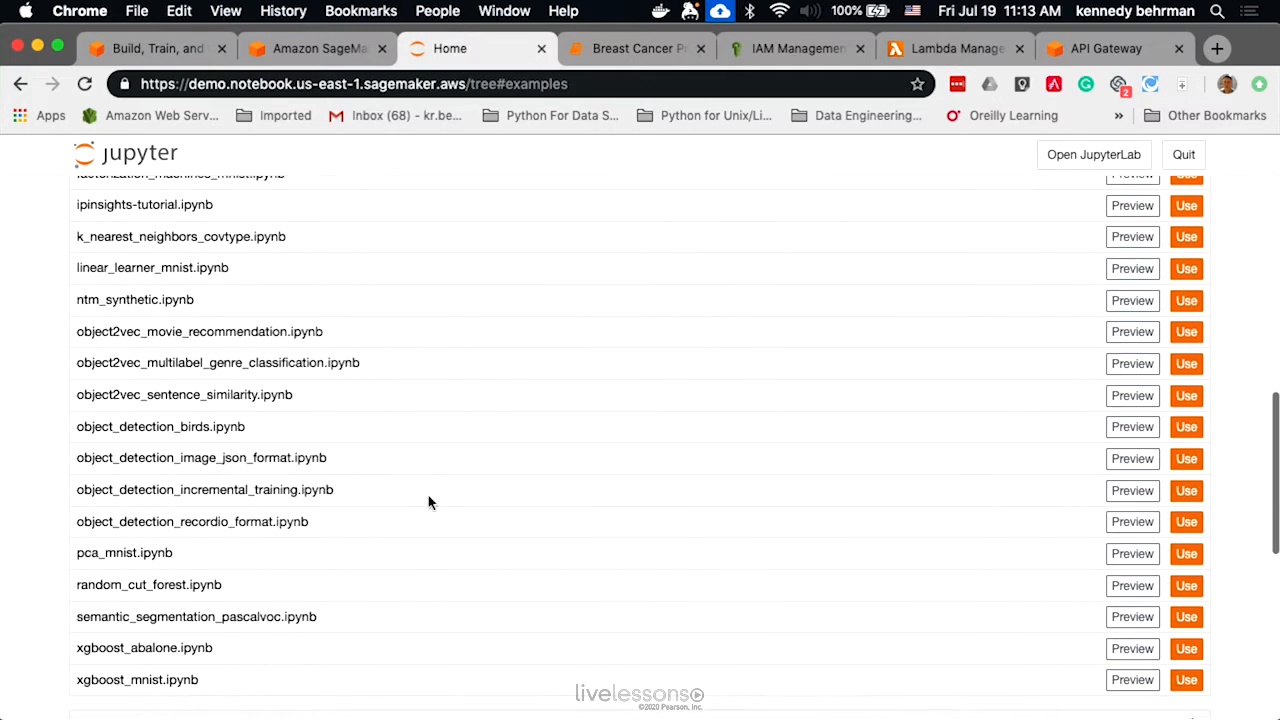
scroll(down, 3)
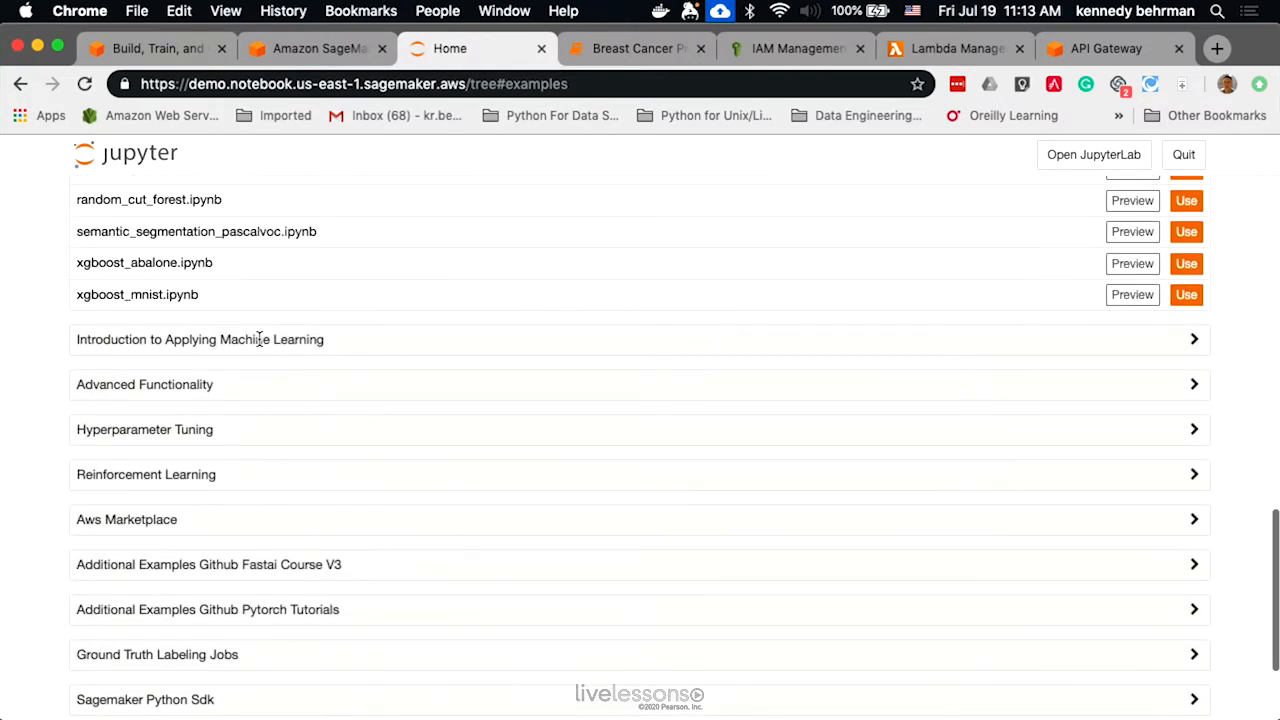
click(200, 339)
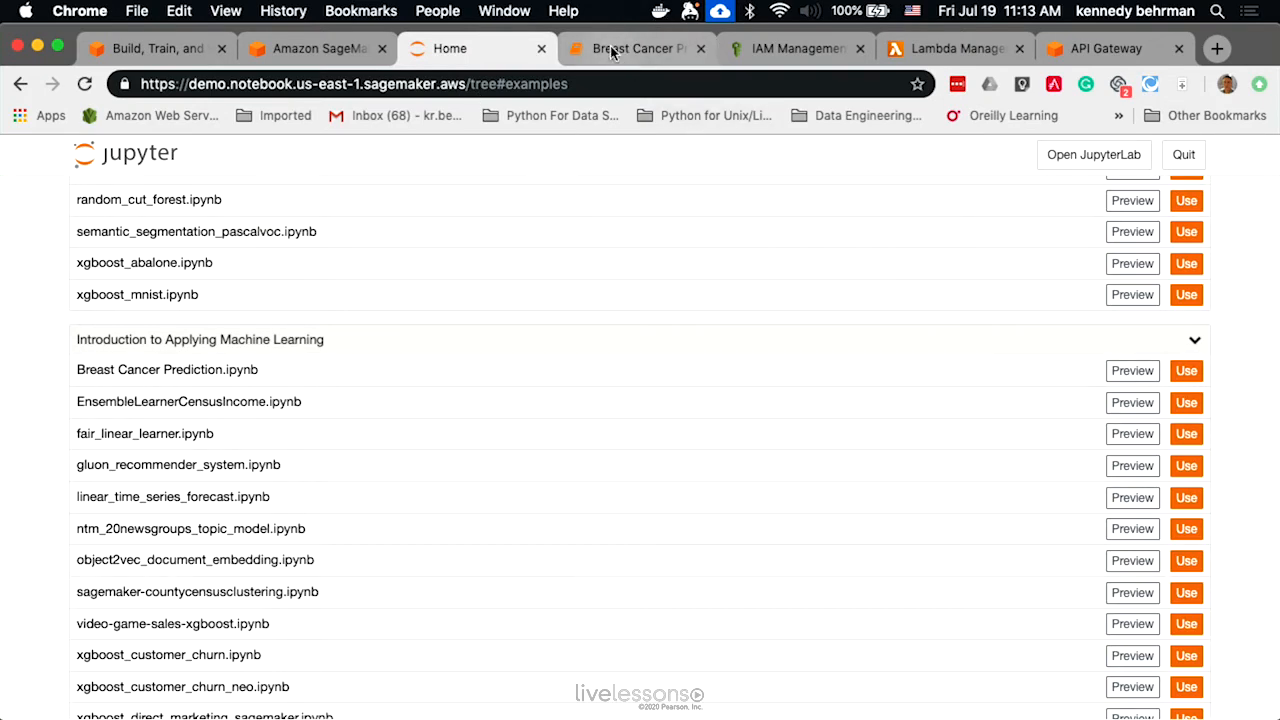
click(637, 48)
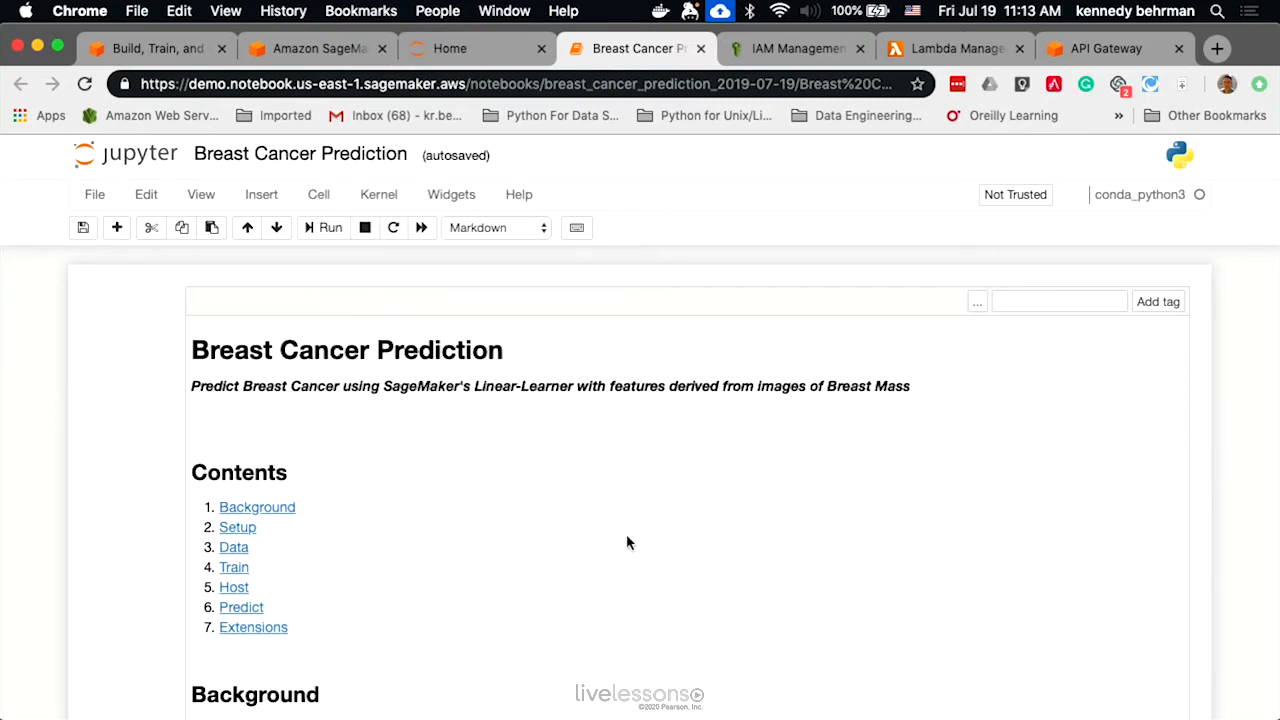
scroll(down, 3)
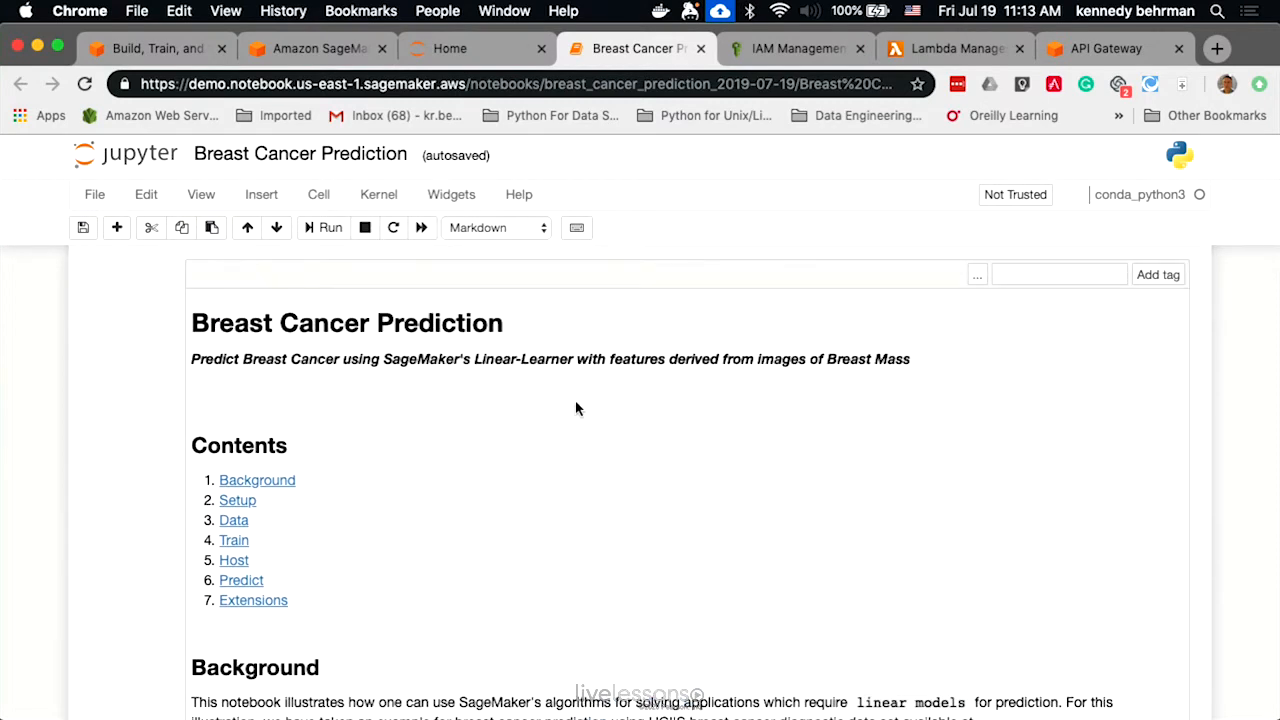
scroll(down, 3)
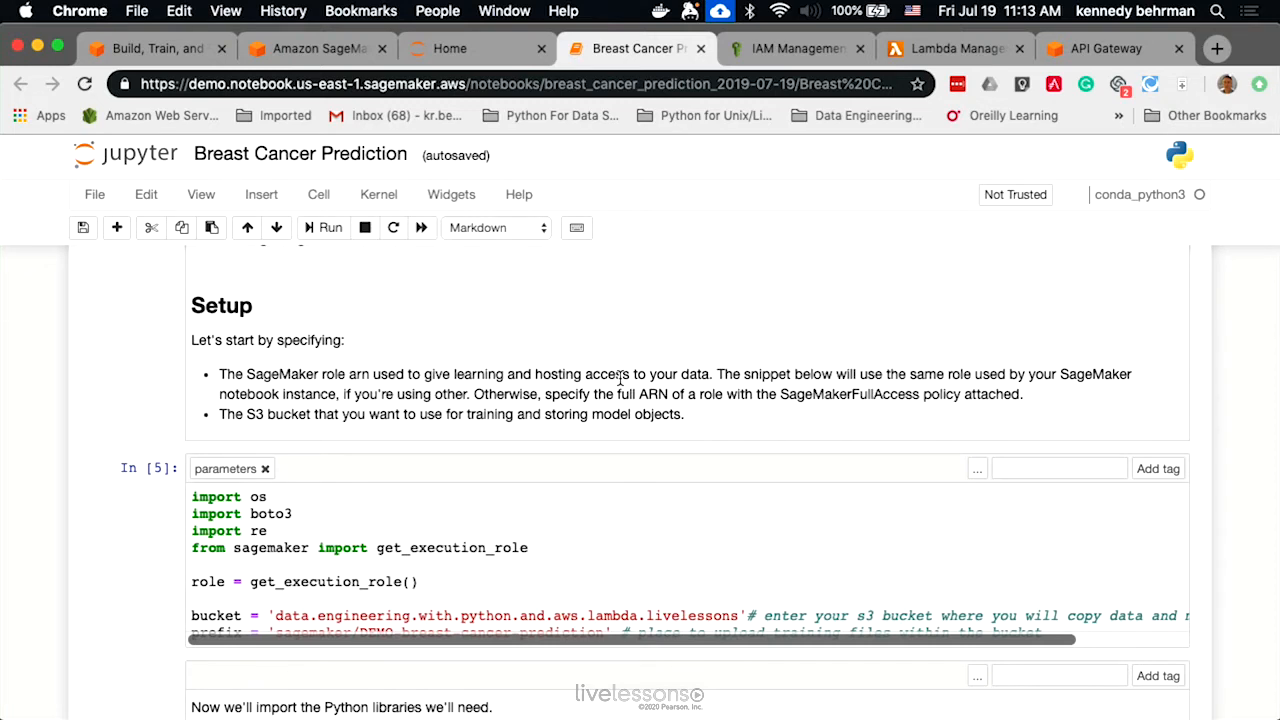
mouse_move(87, 419)
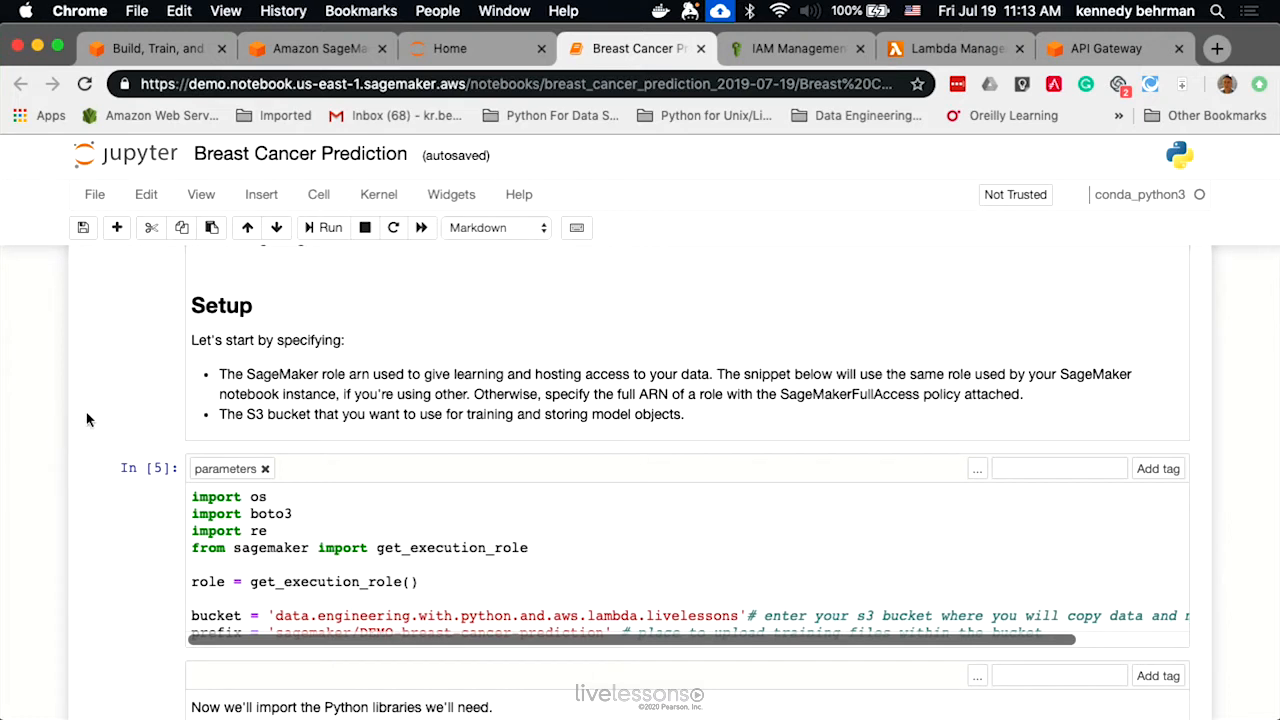
mouse_move(98, 580)
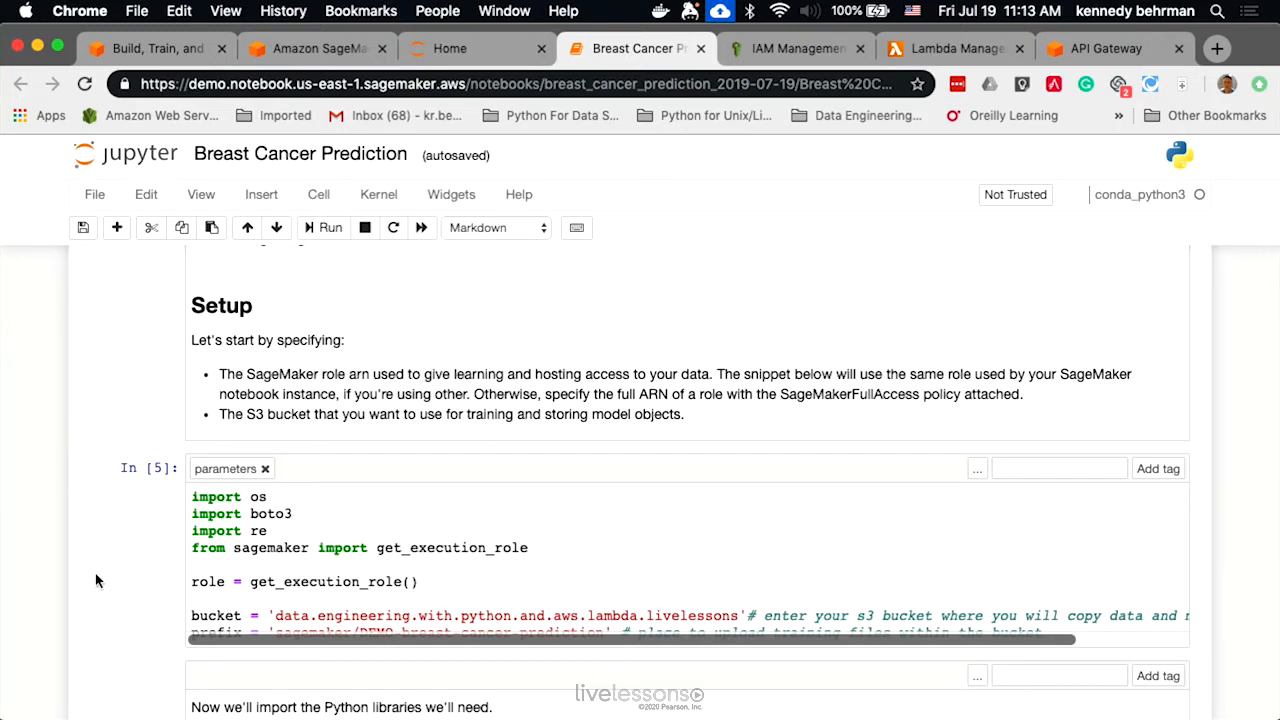
scroll(down, 3)
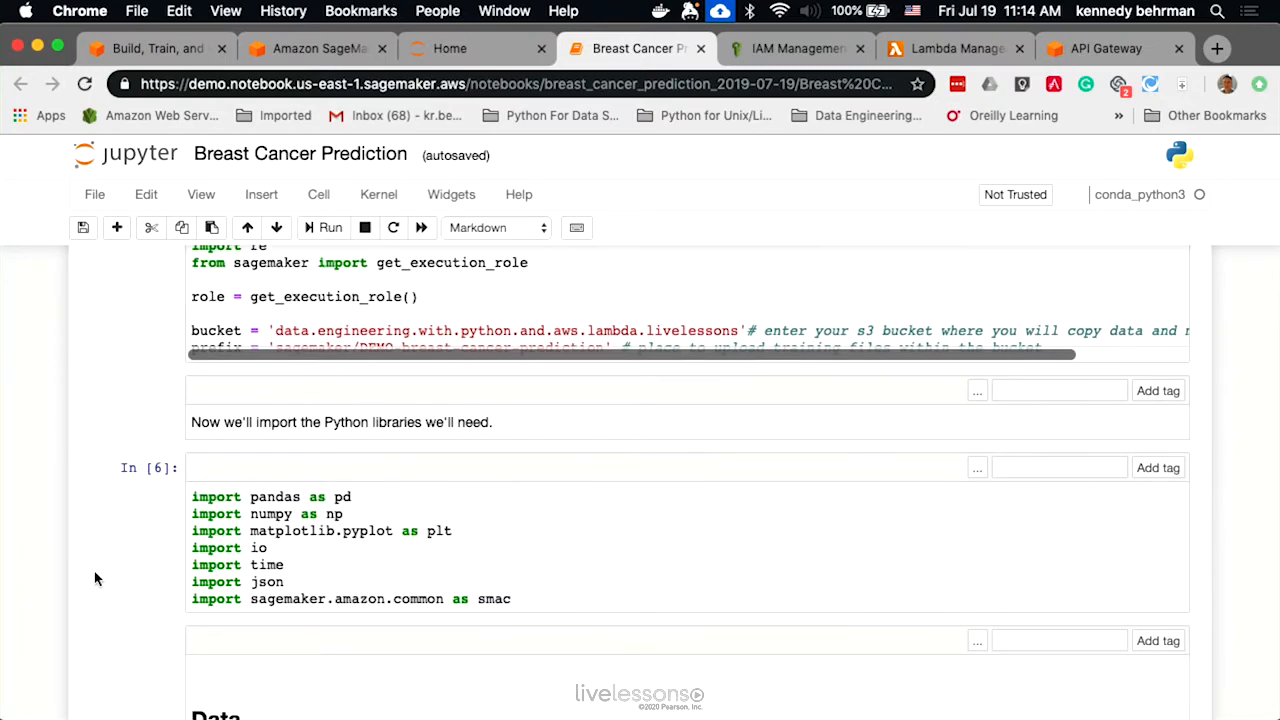
scroll(down, 3)
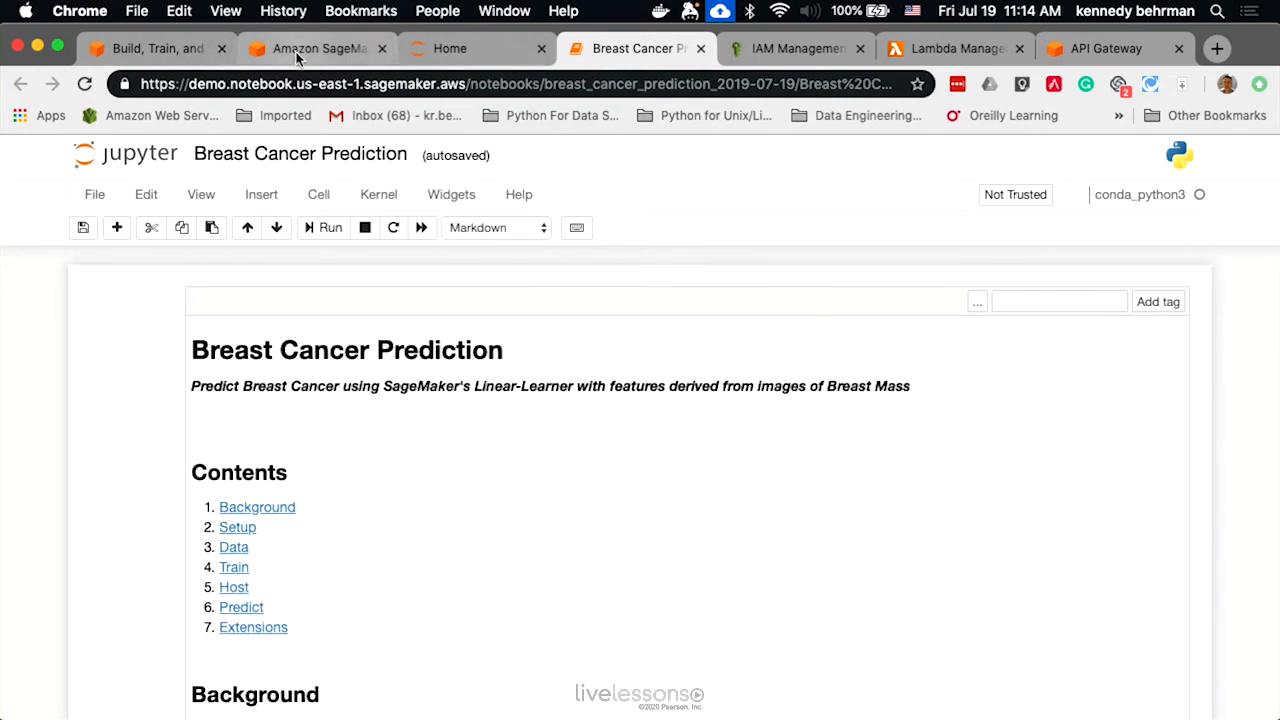
click(315, 48)
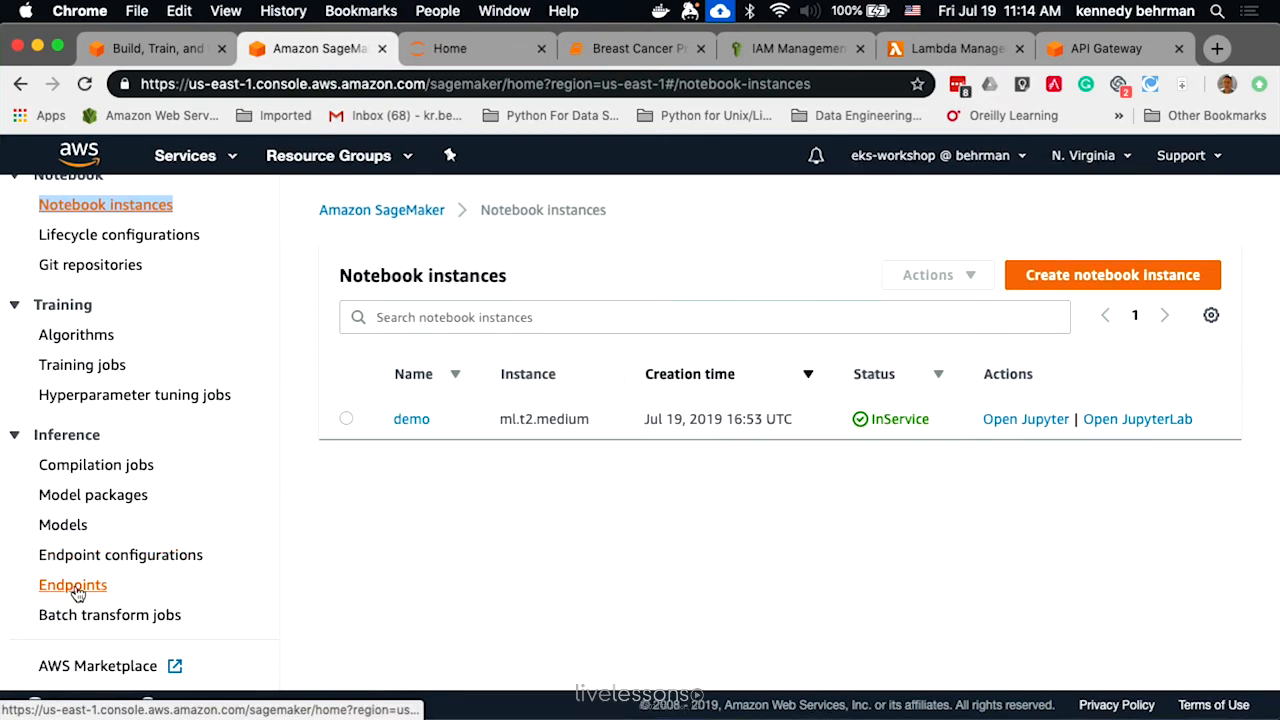
click(72, 585)
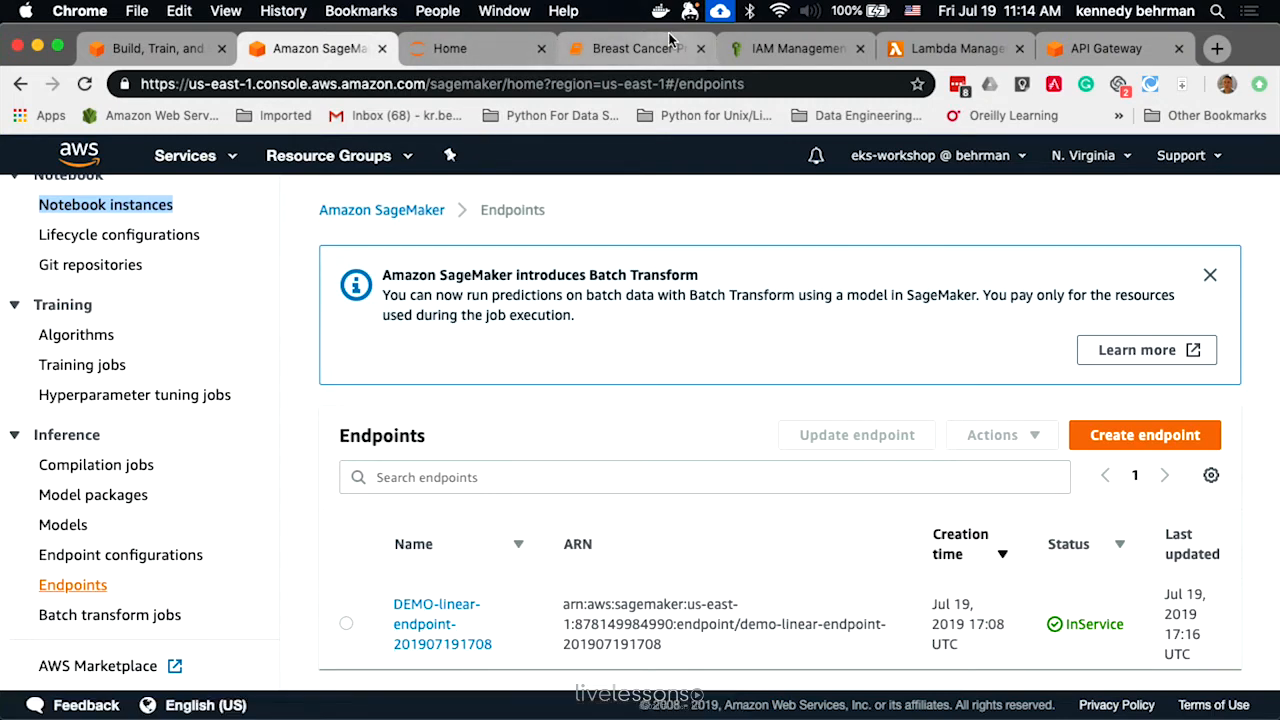
click(635, 48)
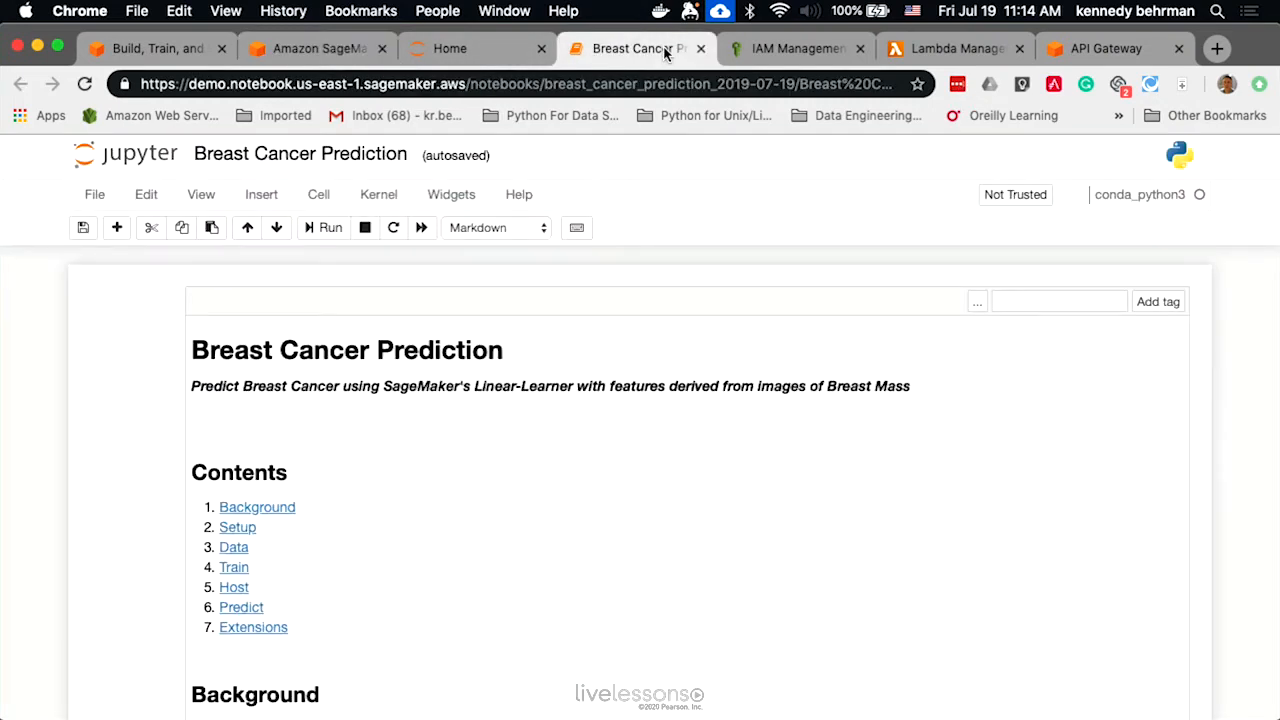
click(795, 48)
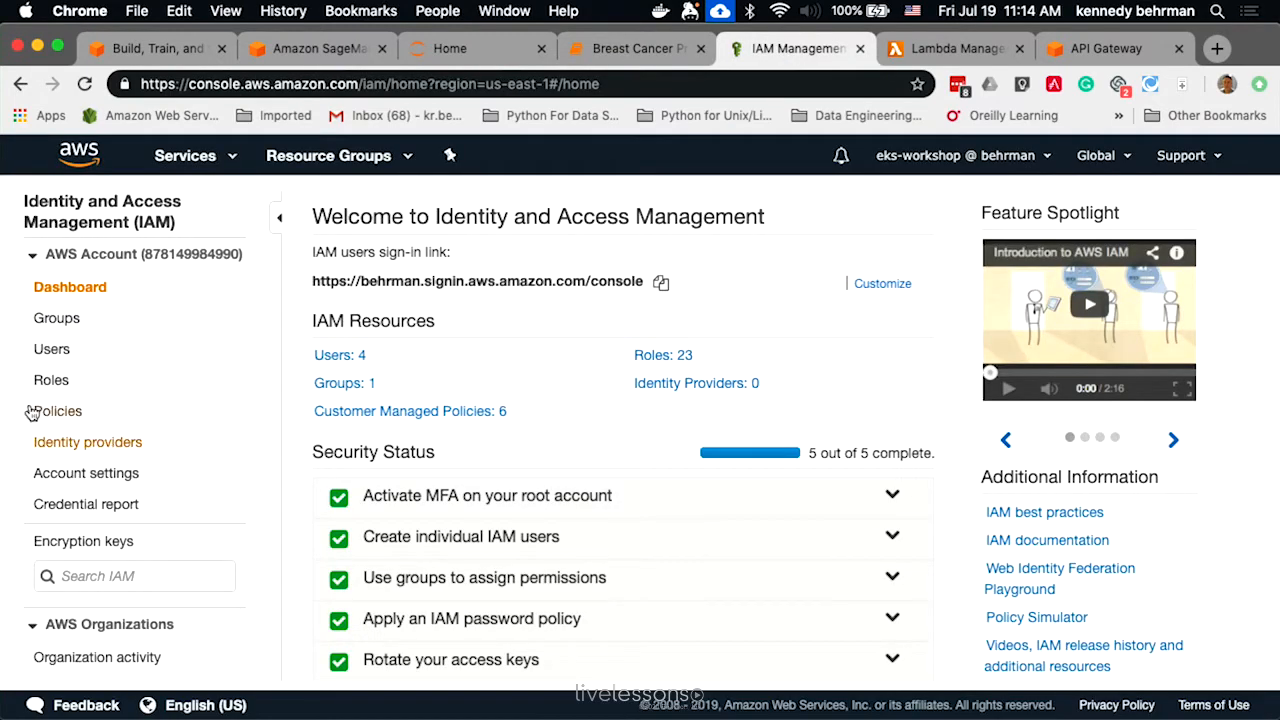
Filter roles by 'sage' and review labdasagemaker's AWSLambdaFullAccess and AmazonSageMakerFullAccess policies
click(52, 379)
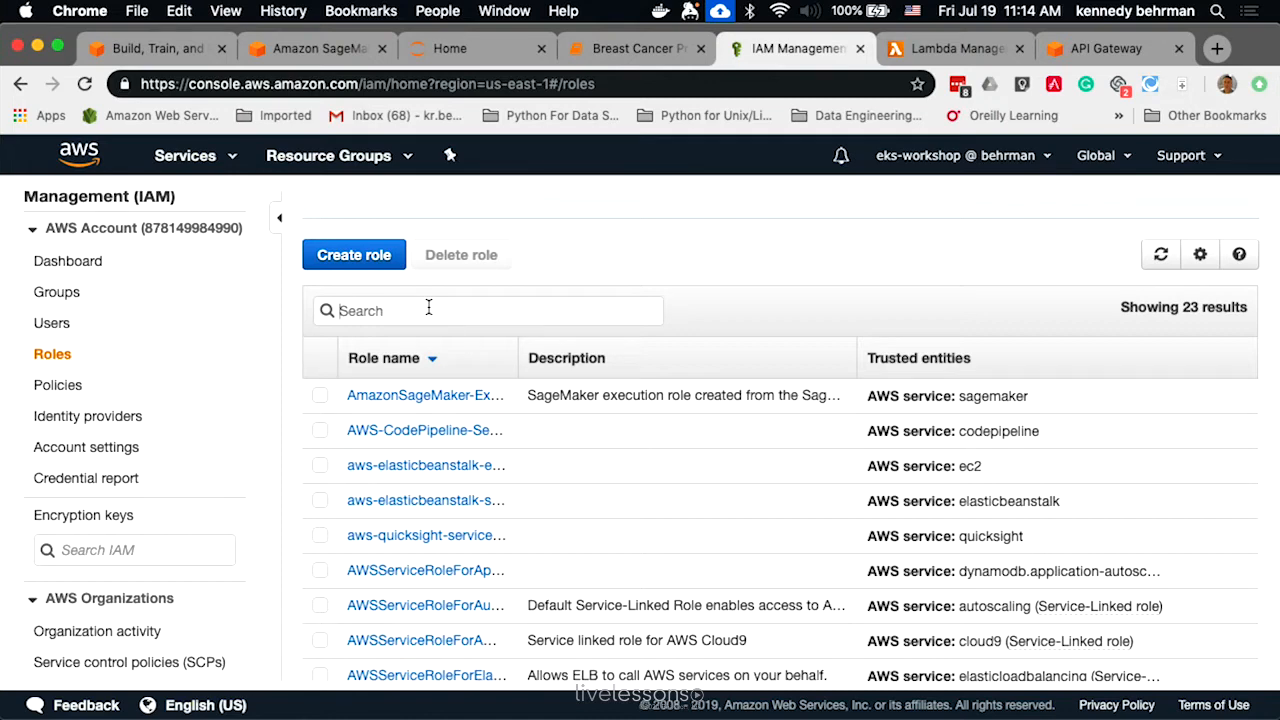
text(sage)
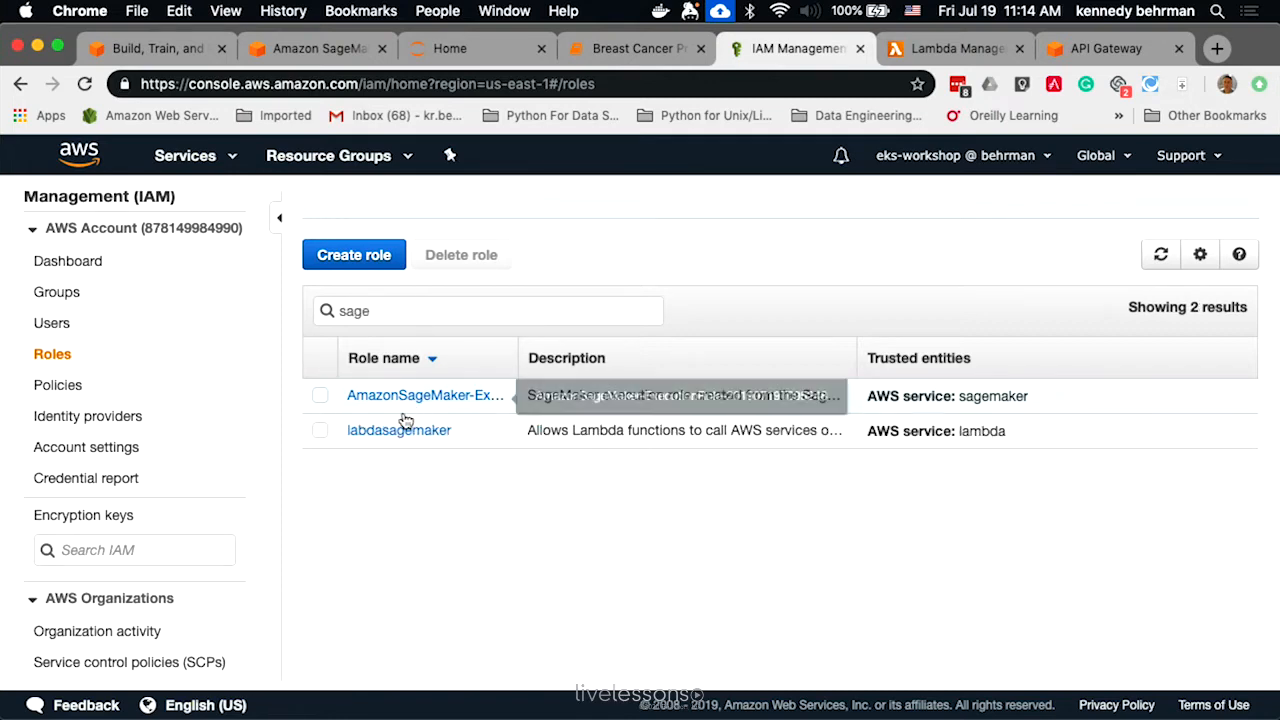
click(398, 430)
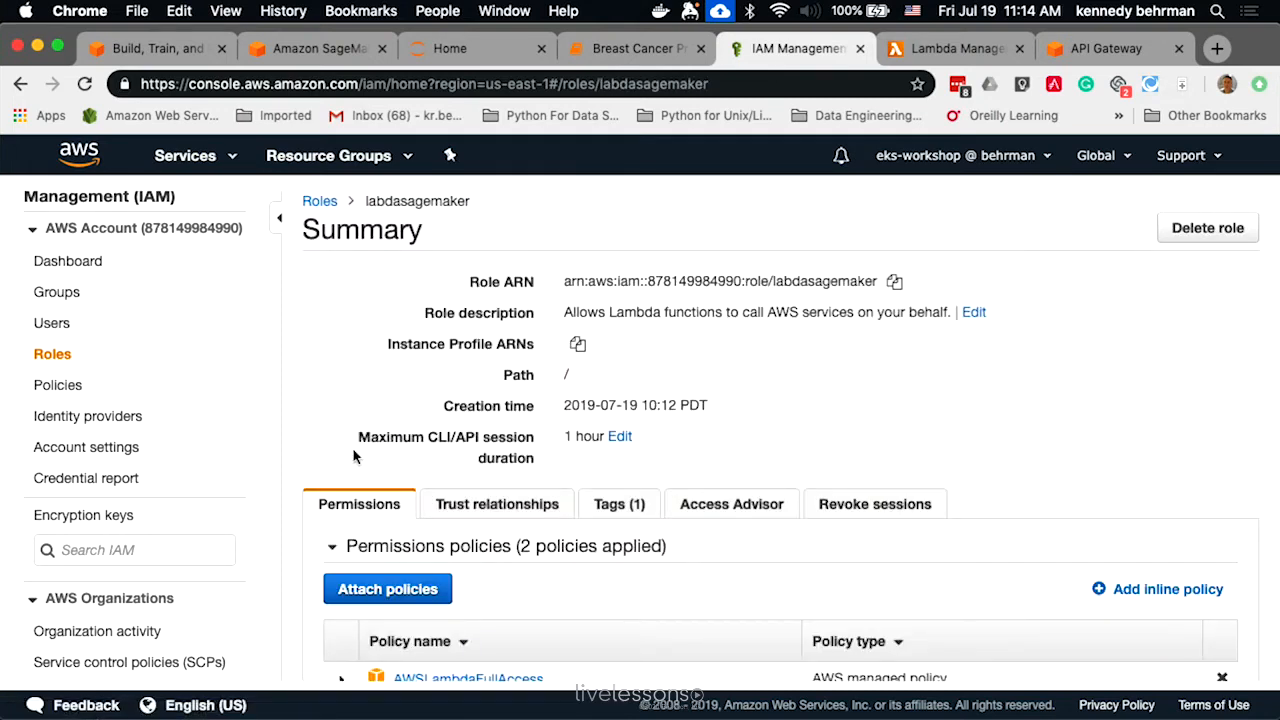
scroll(down, 3)
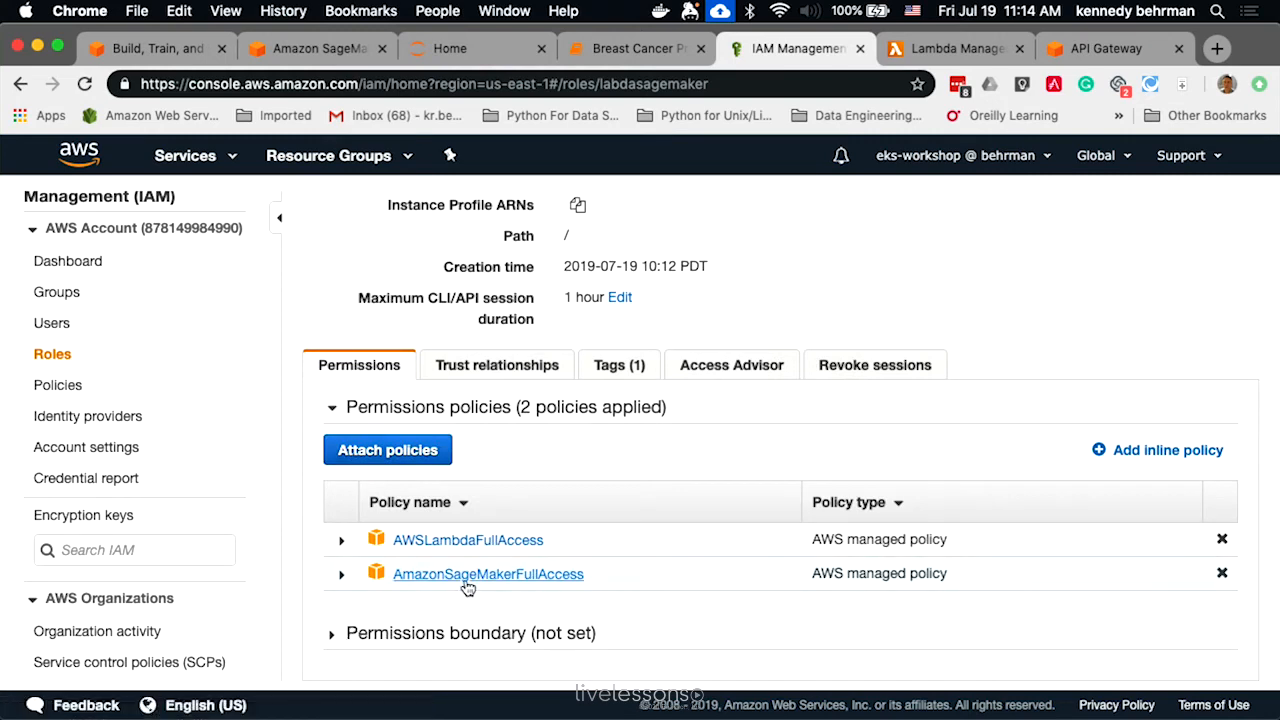
mouse_move(531, 587)
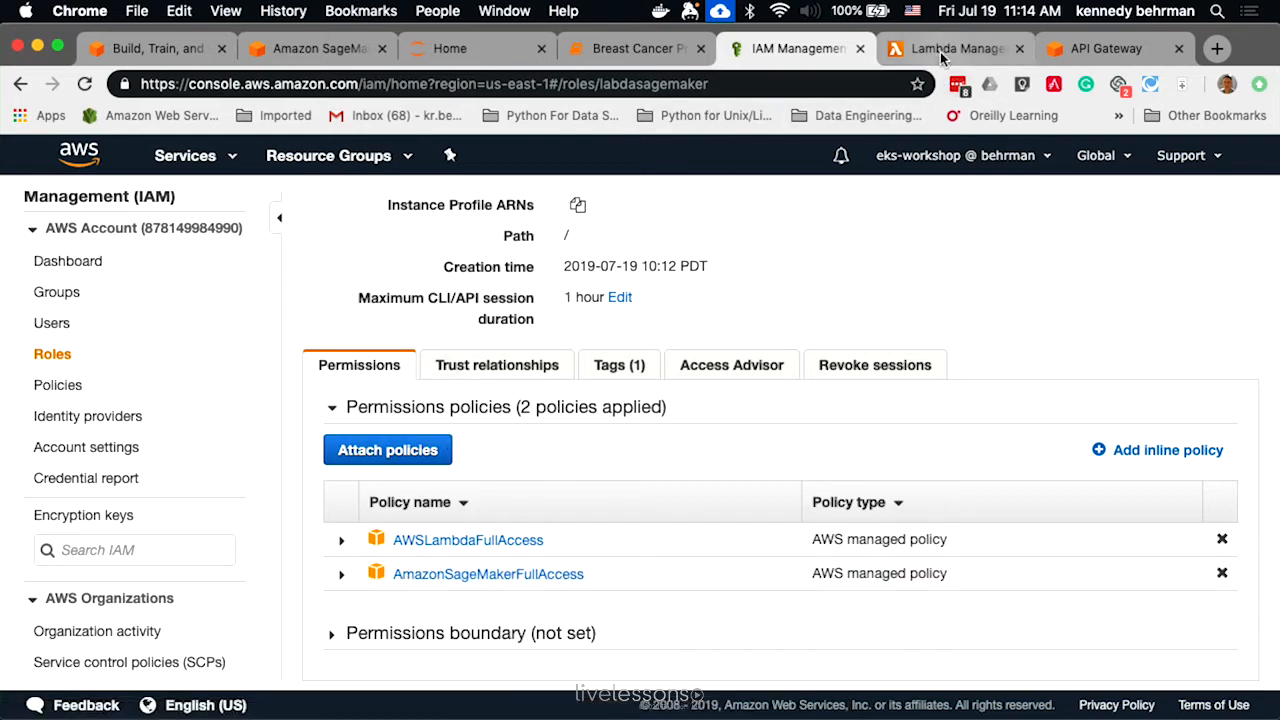
mouse_move(955, 48)
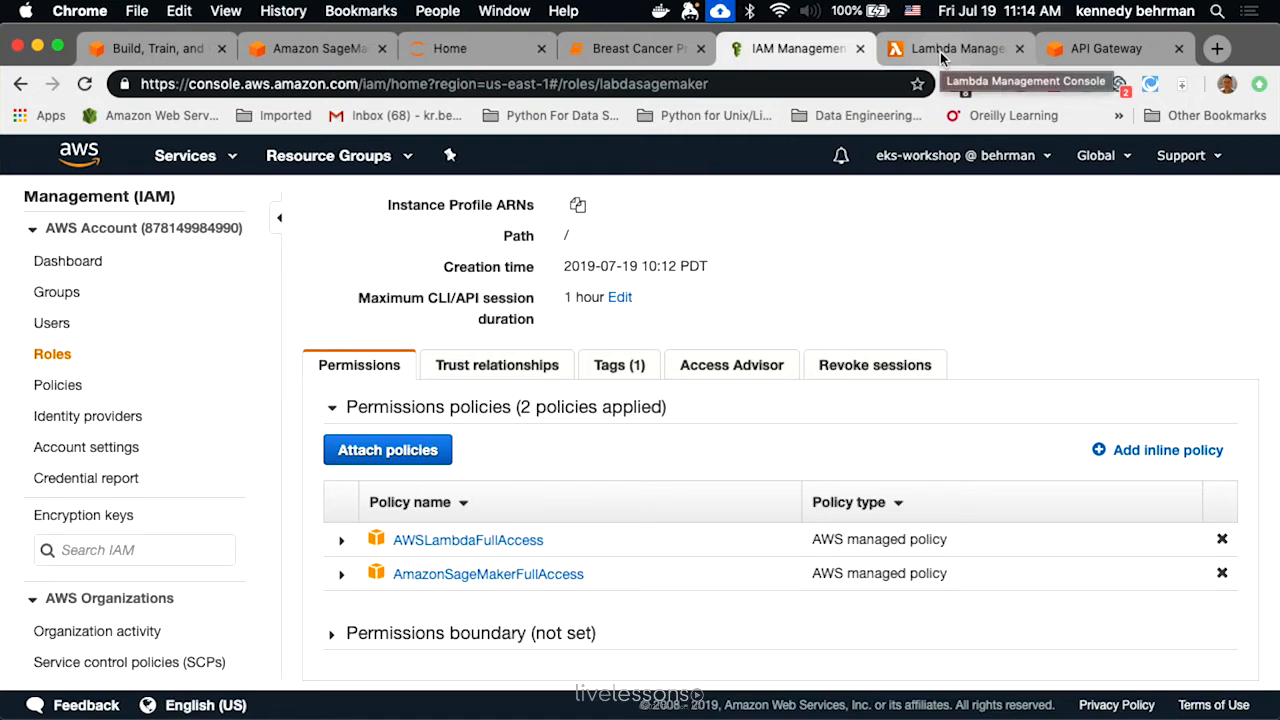
Confirm the breastcancer Lambda function's execution role is labdasagemaker
click(950, 48)
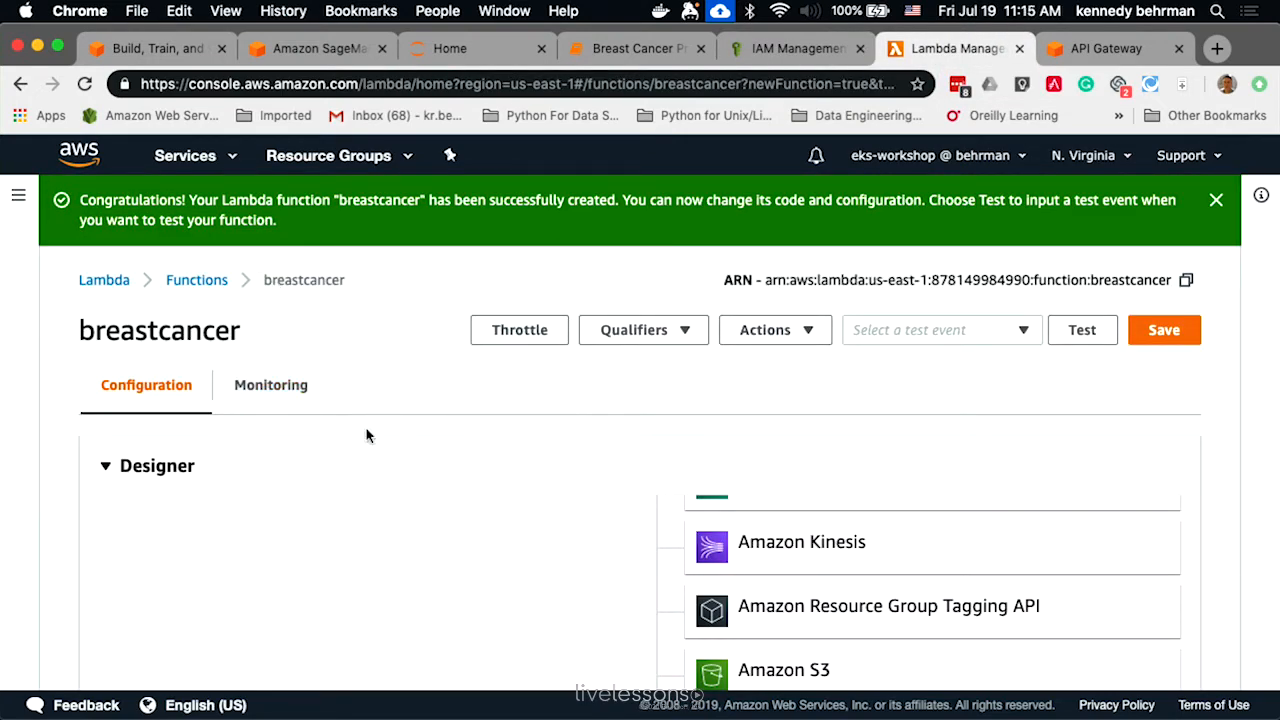
scroll(down, 3)
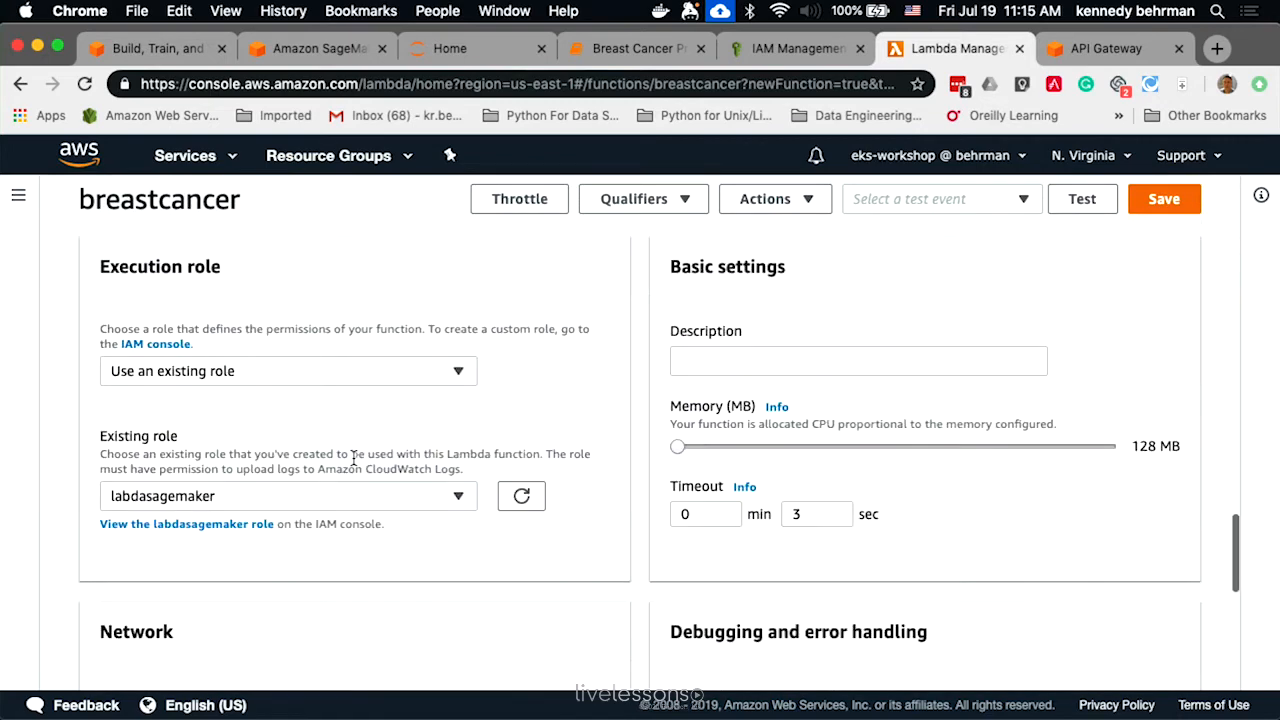
scroll(down, 3)
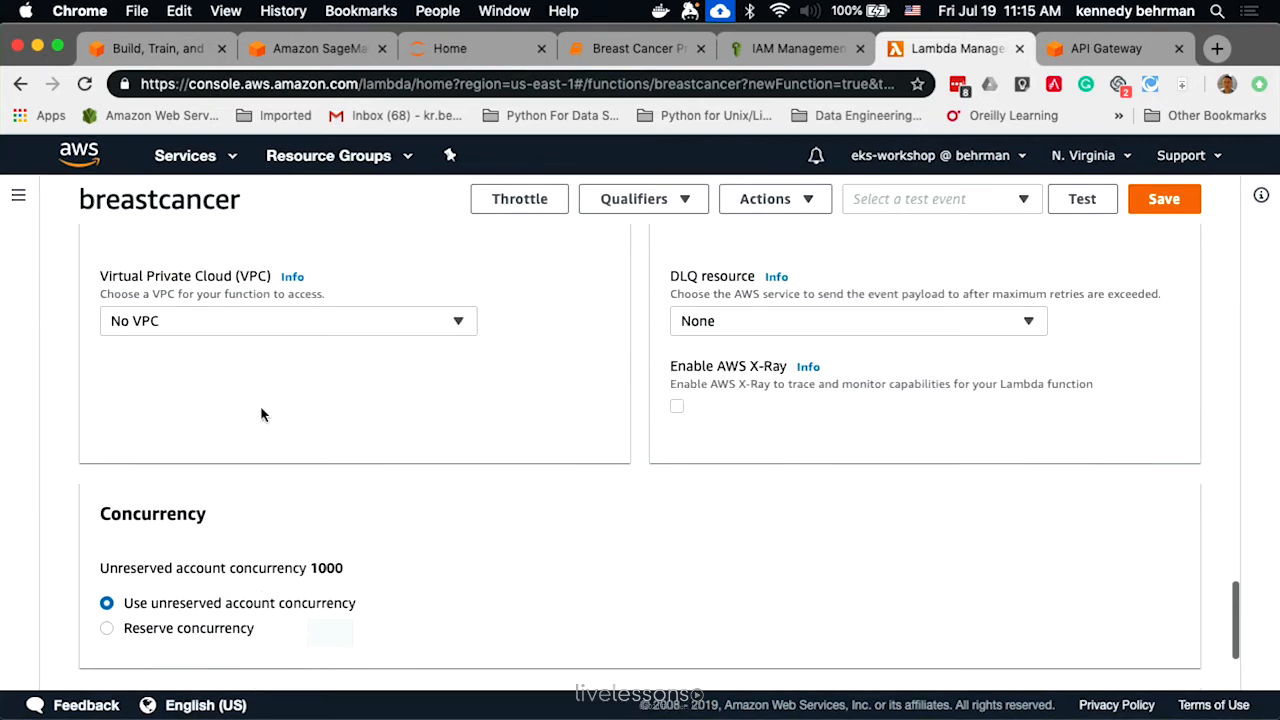
scroll(up, 3)
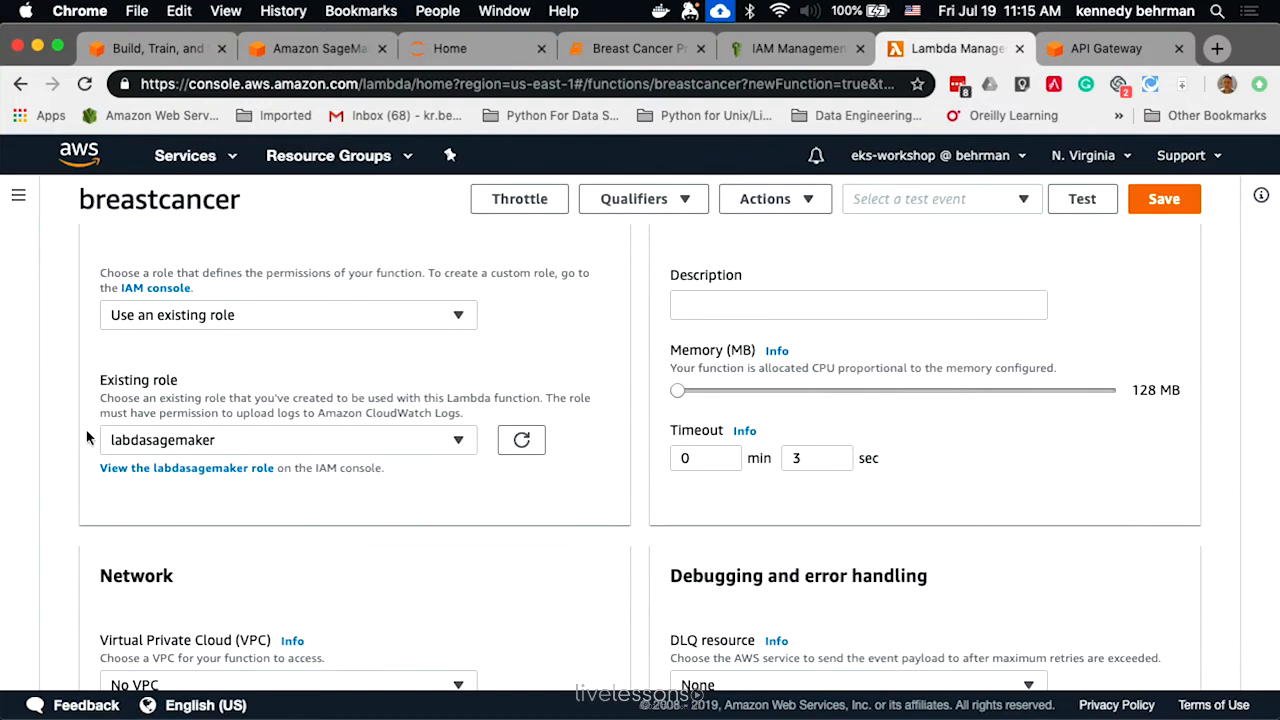
mouse_move(245, 447)
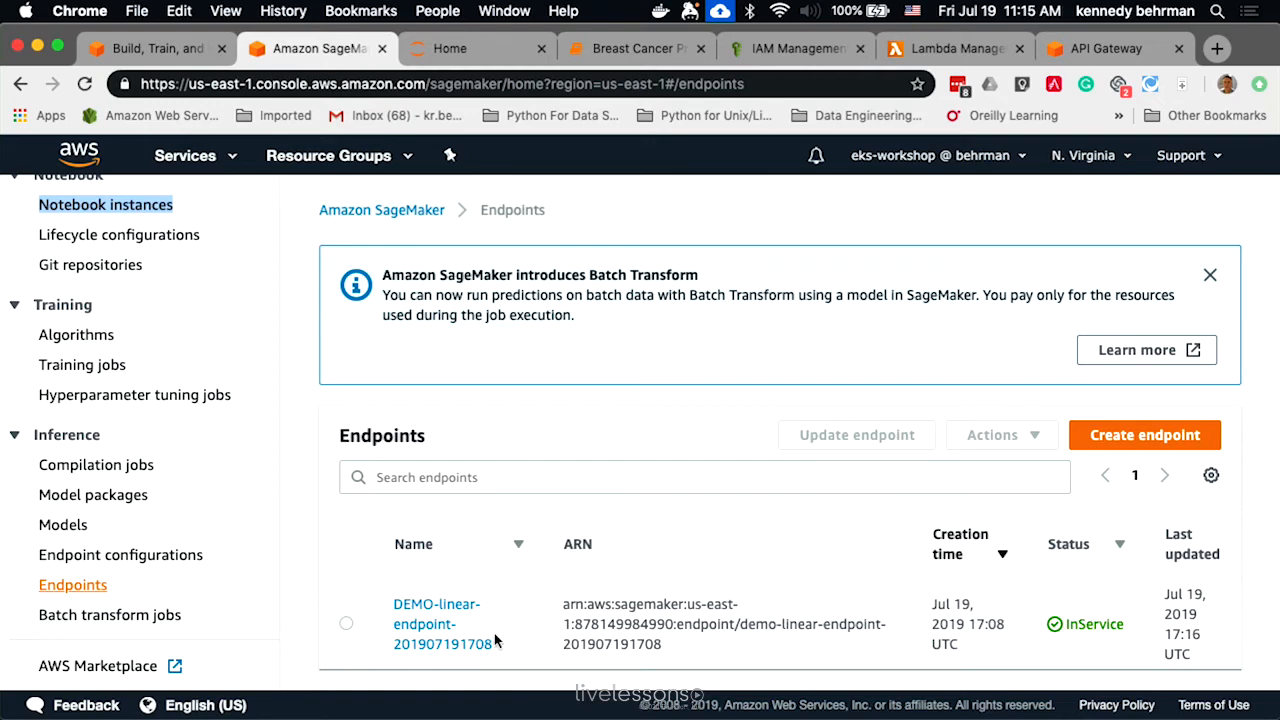
mouse_move(375, 590)
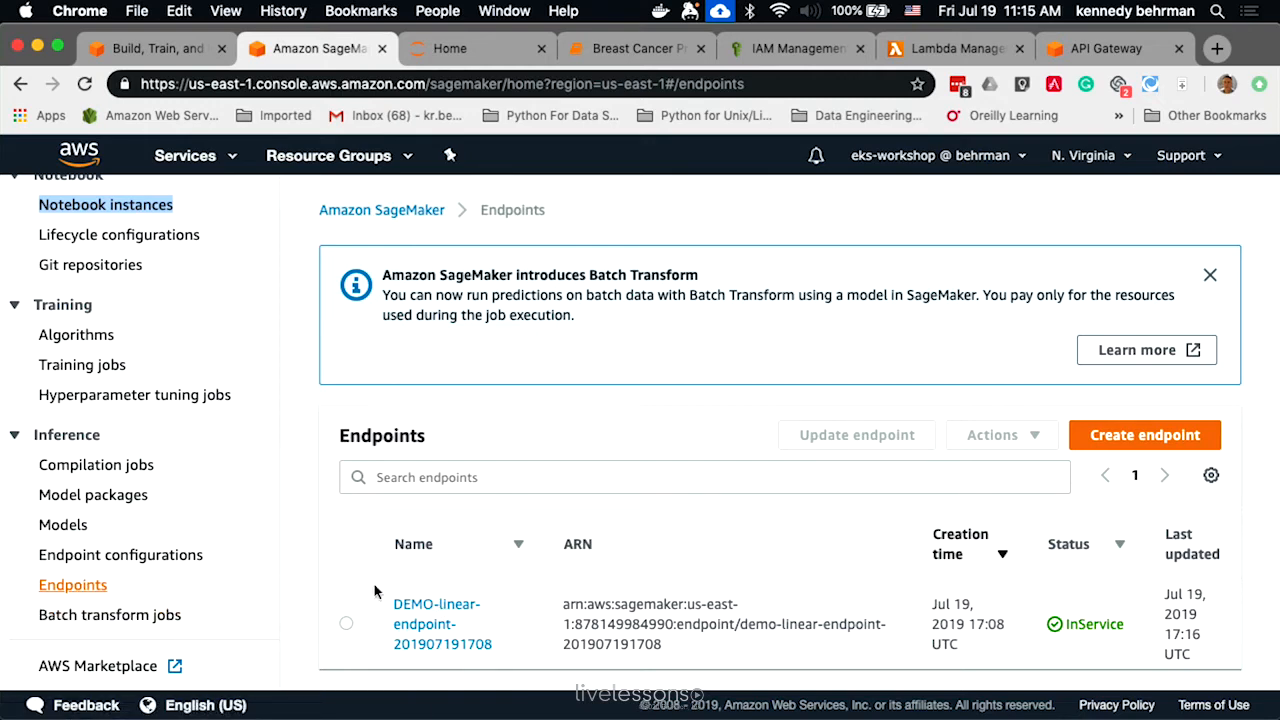
mouse_move(955, 48)
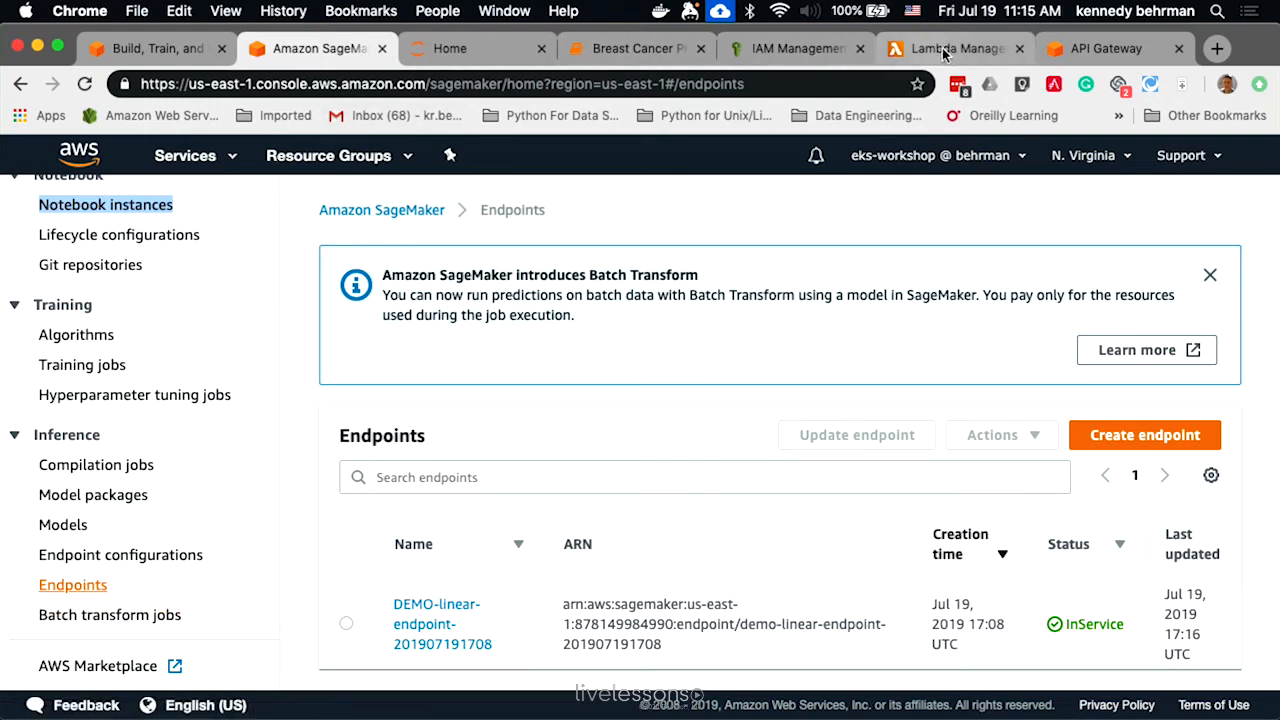
click(955, 48)
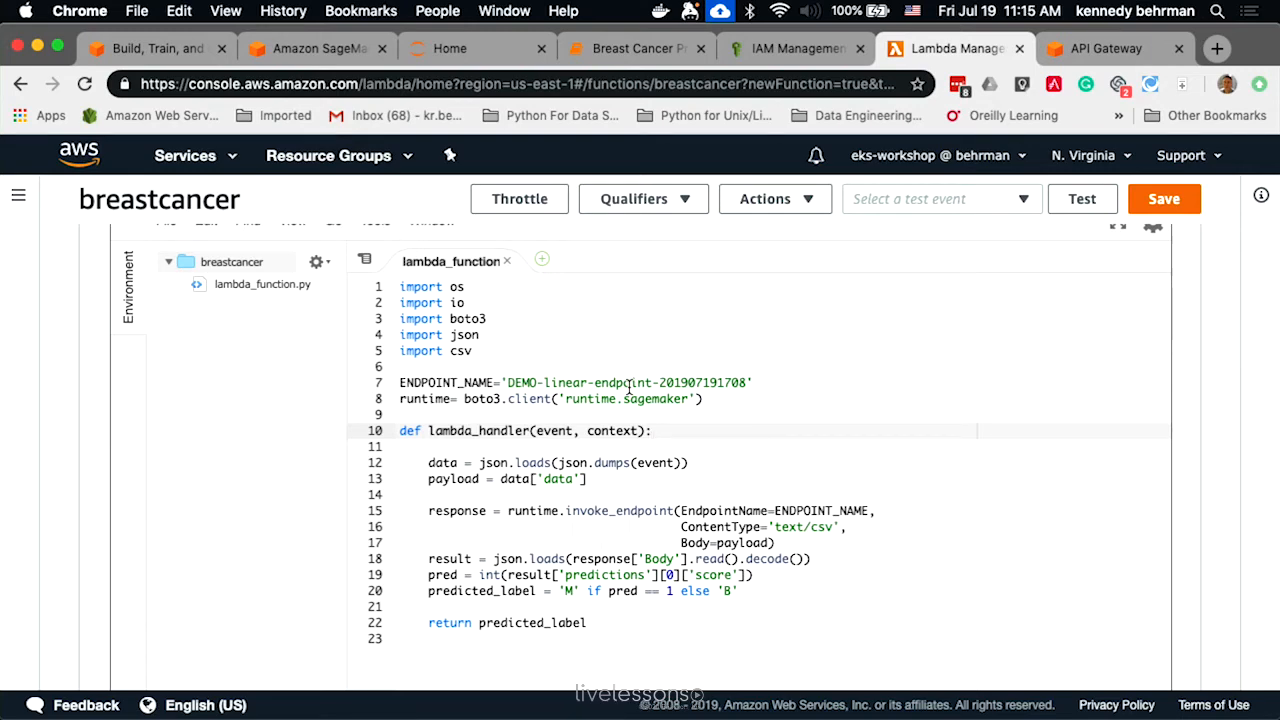
Build a new regional REST API from scratch named 'predict'
click(1105, 48)
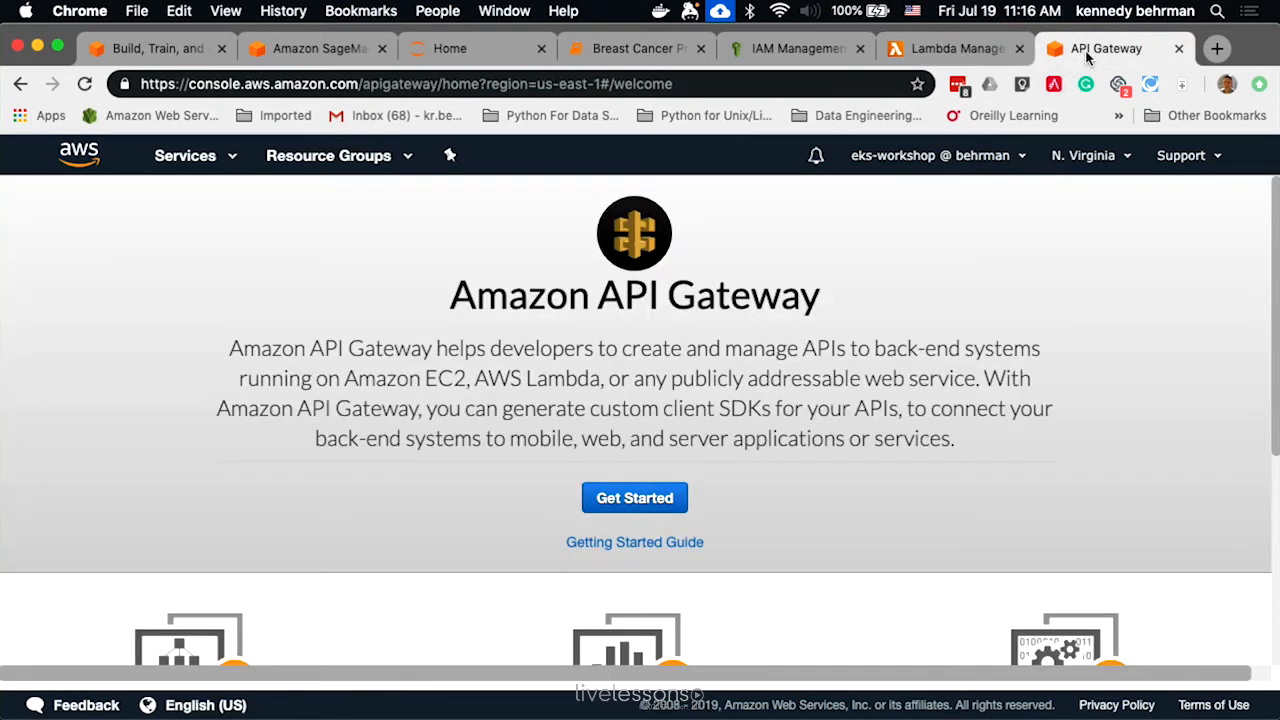
click(634, 497)
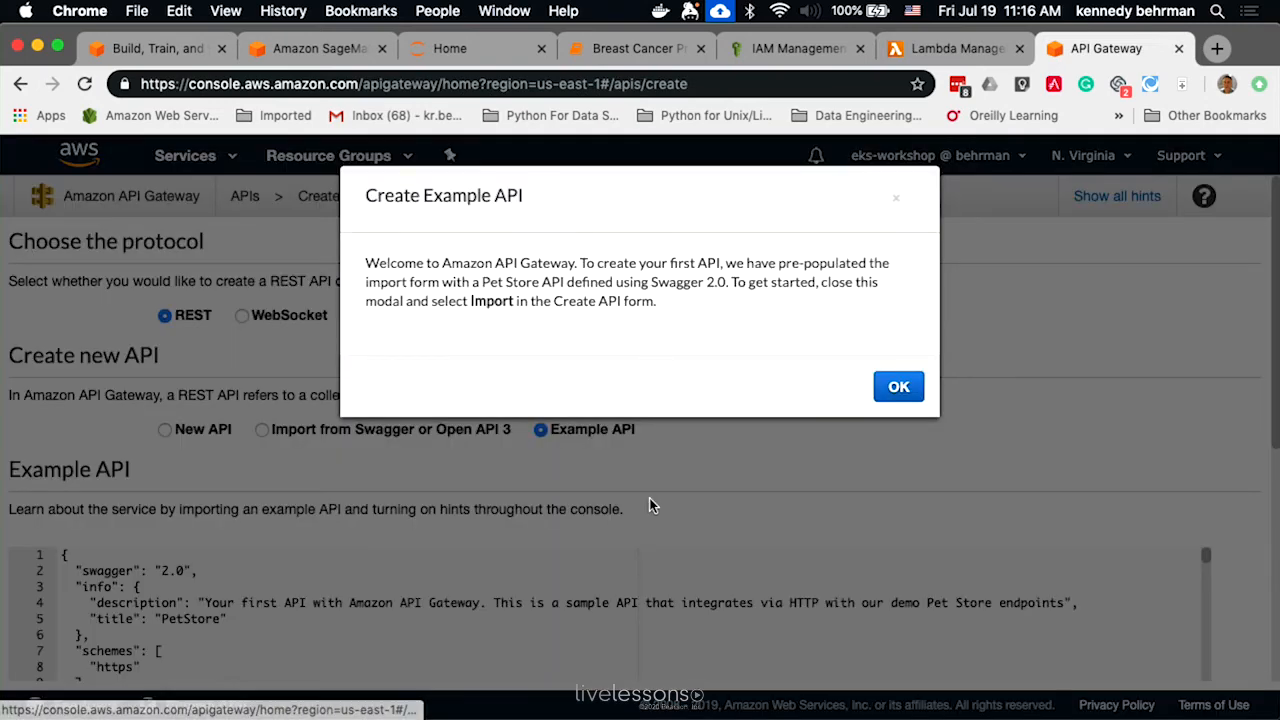
click(897, 386)
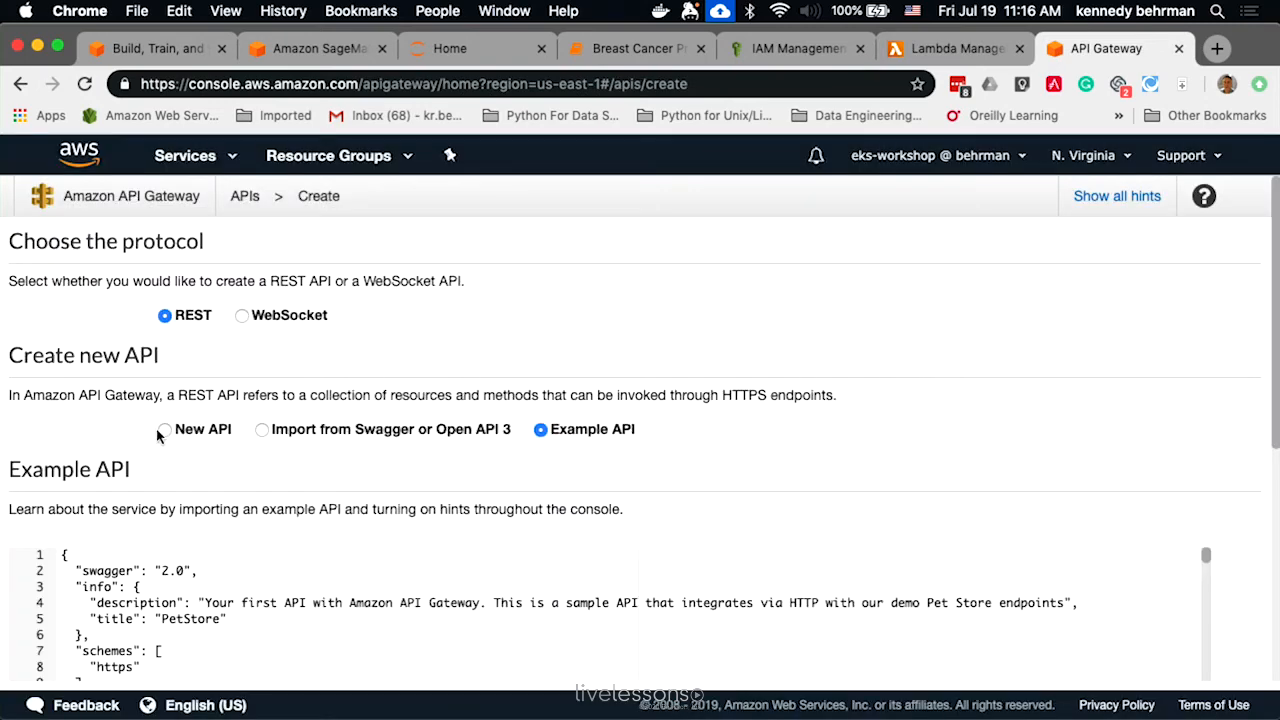
click(164, 429)
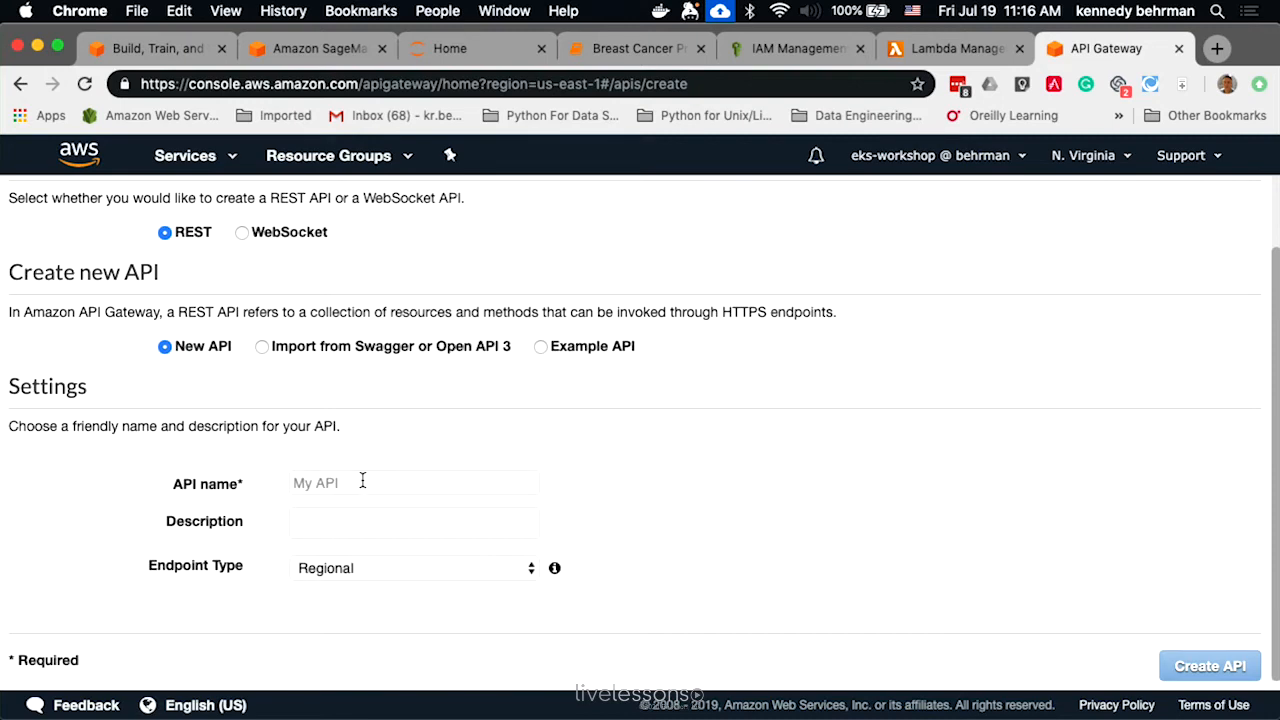
text(pred)
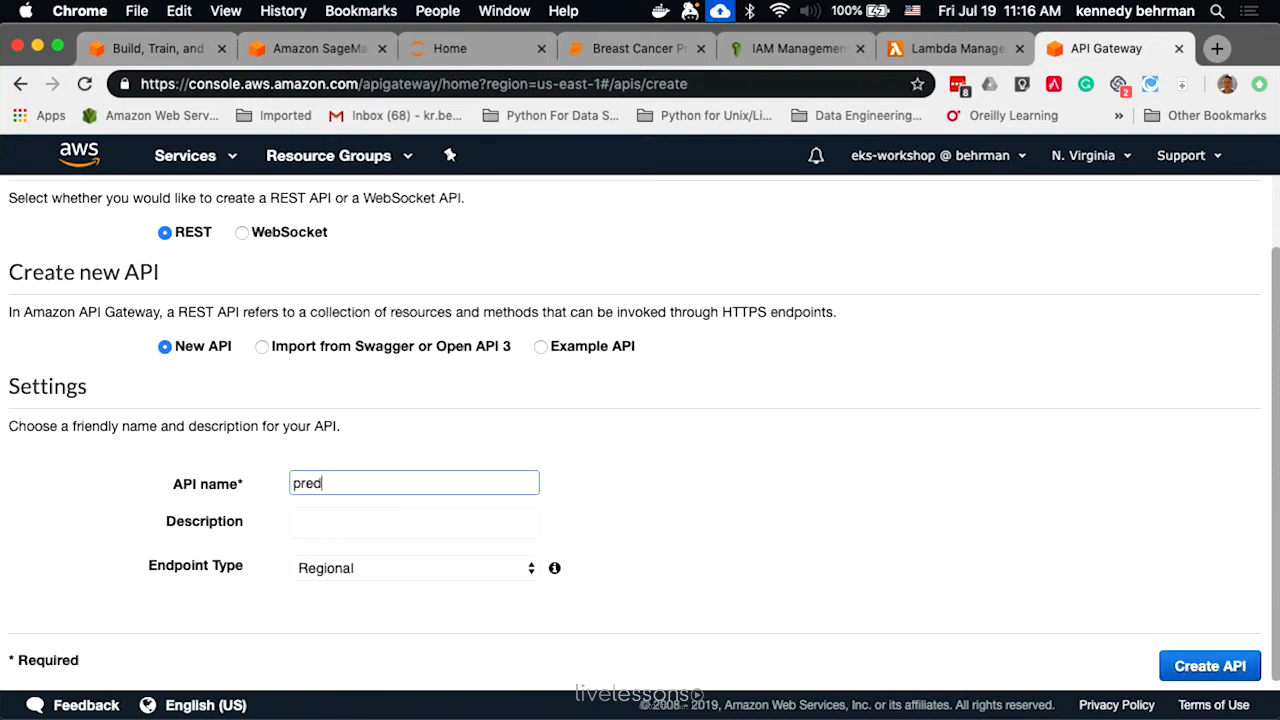
text(ict)
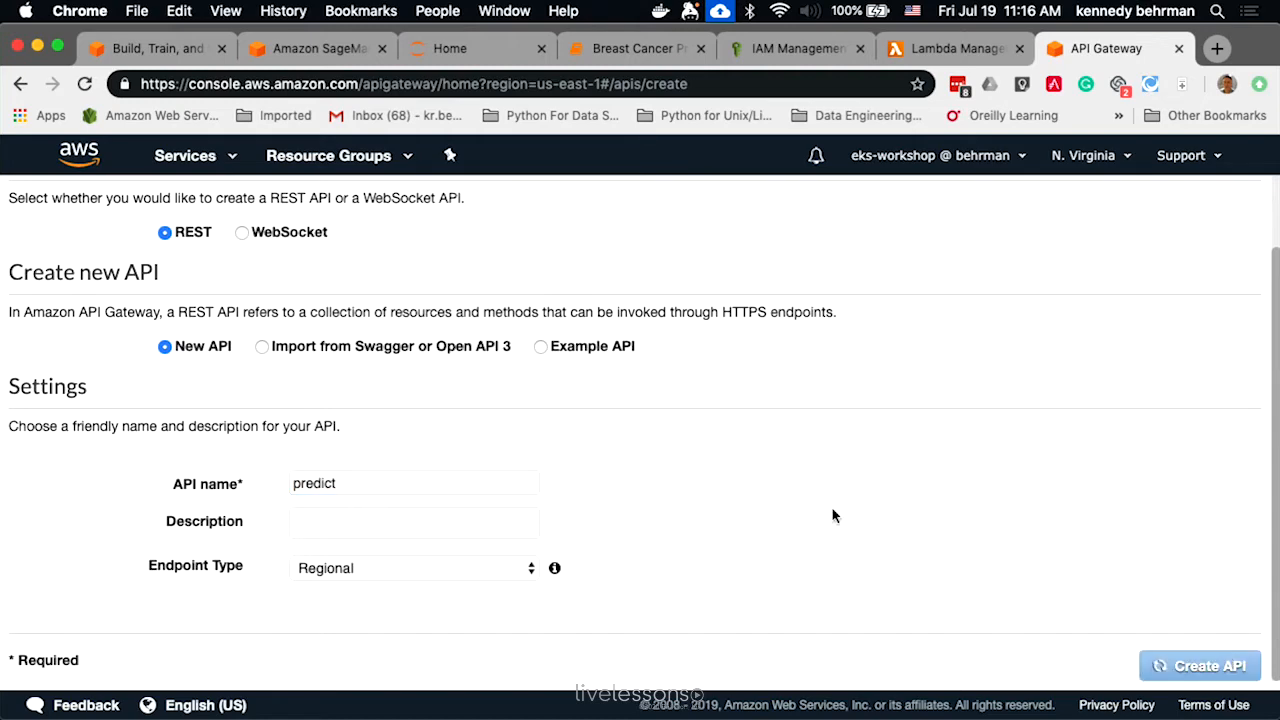
click(1199, 665)
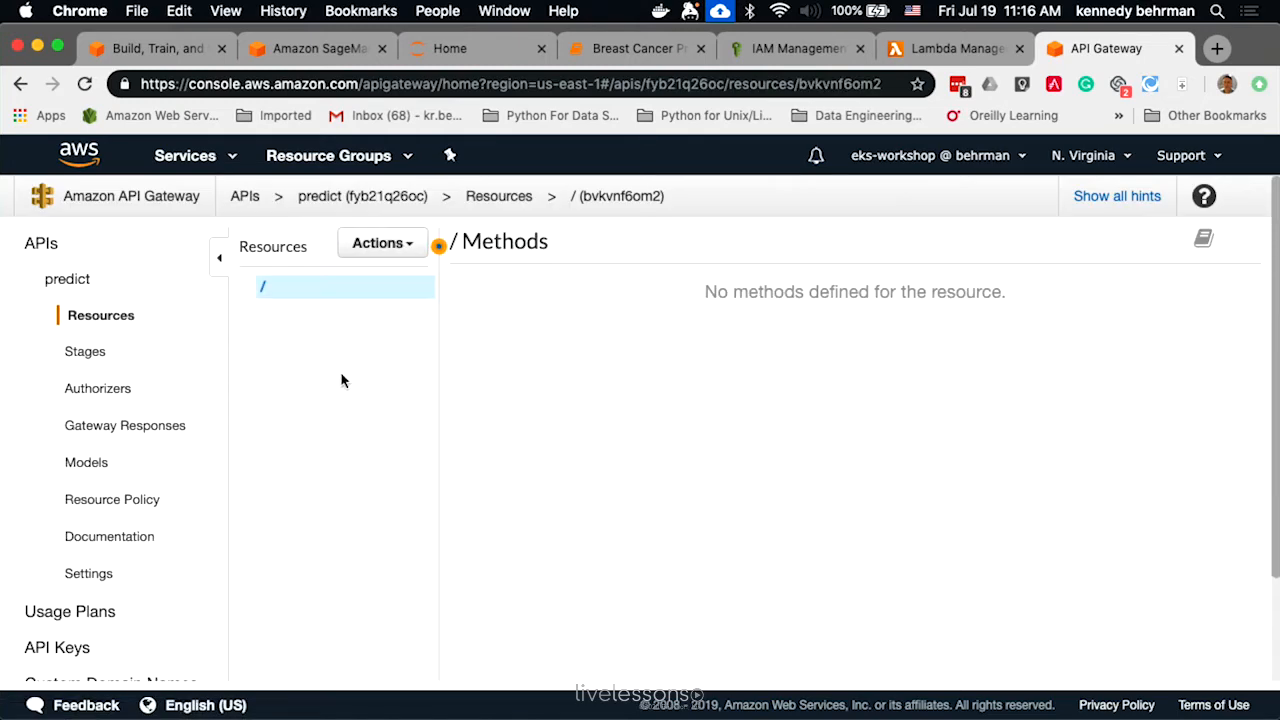
Create a child resource named 'predict' under the API root
click(381, 242)
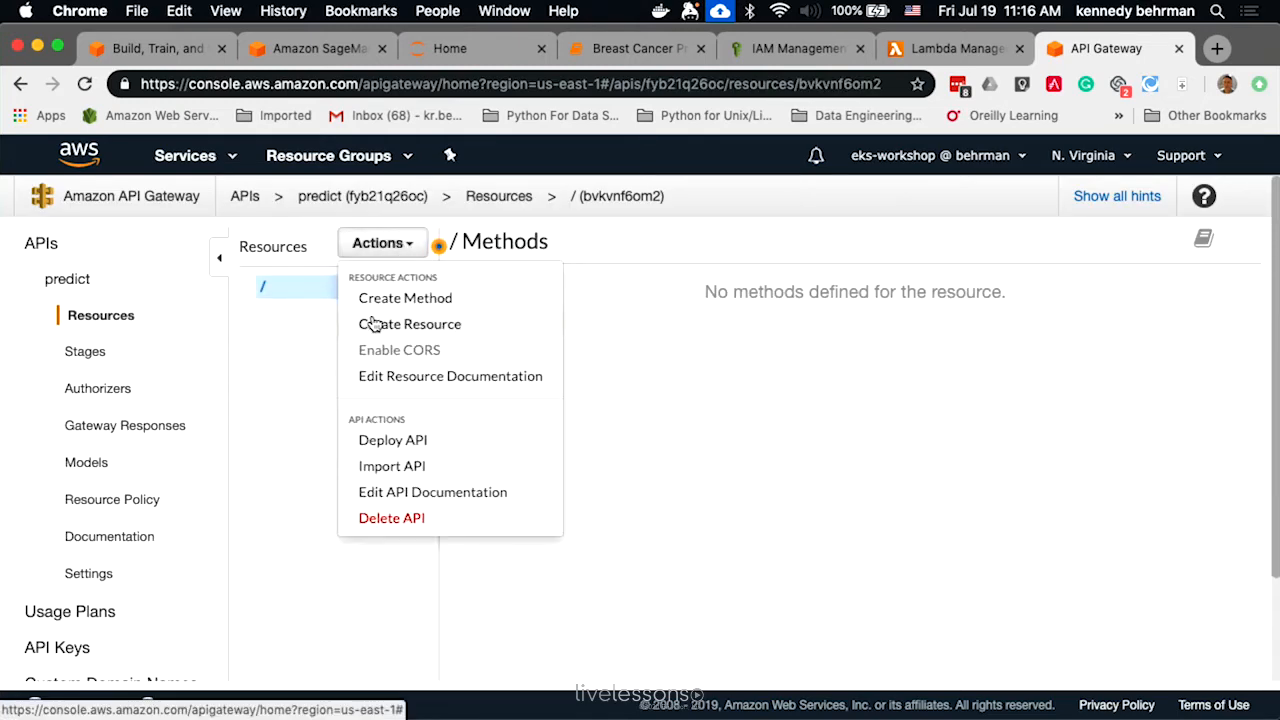
click(410, 323)
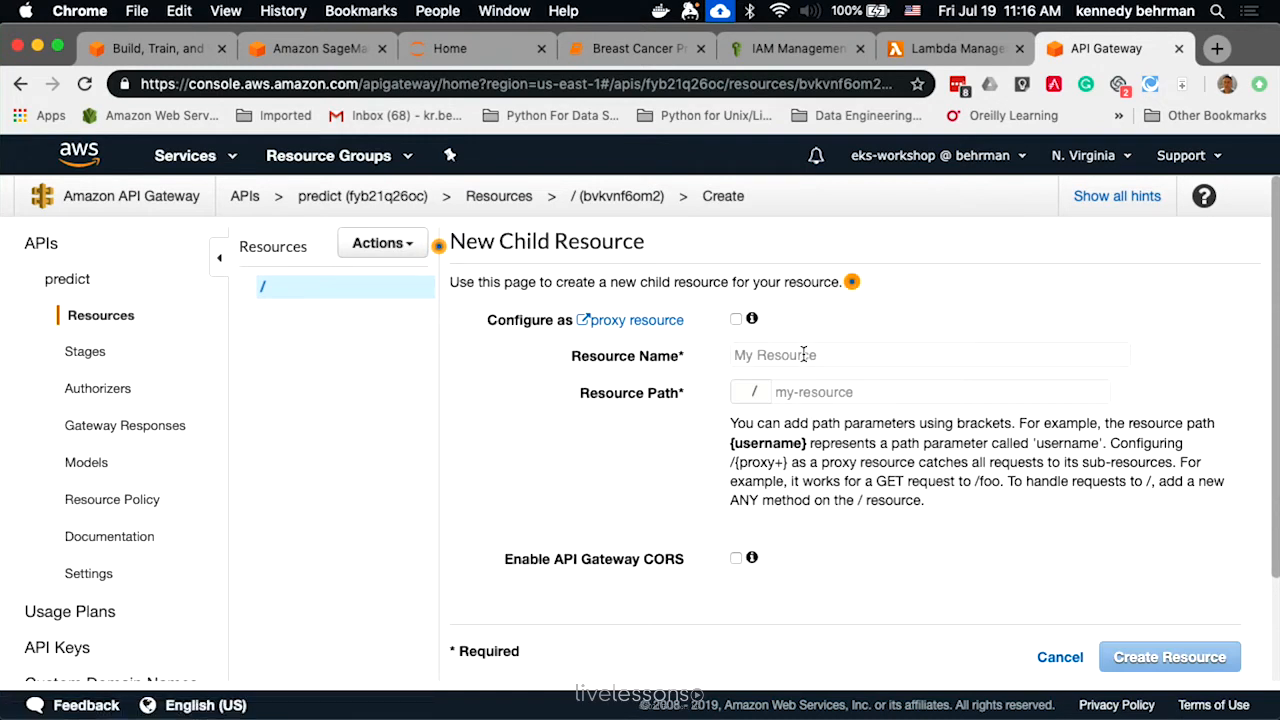
text(pre)
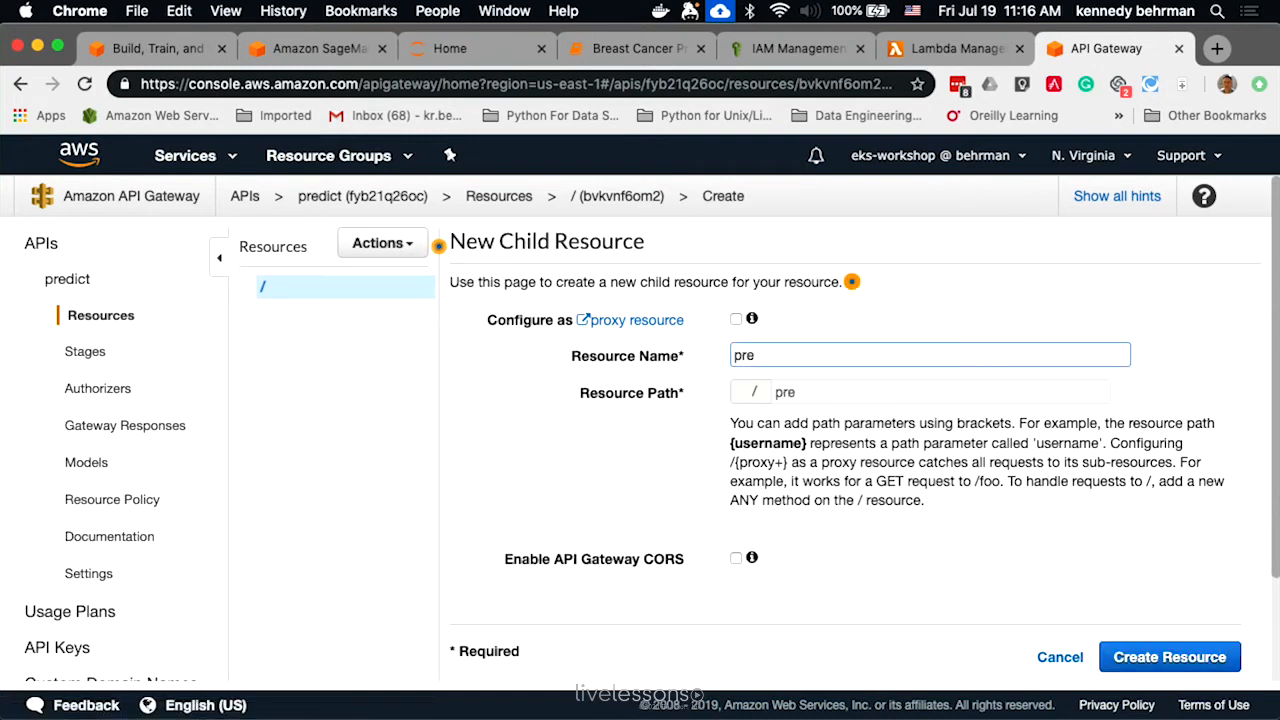
text(dict)
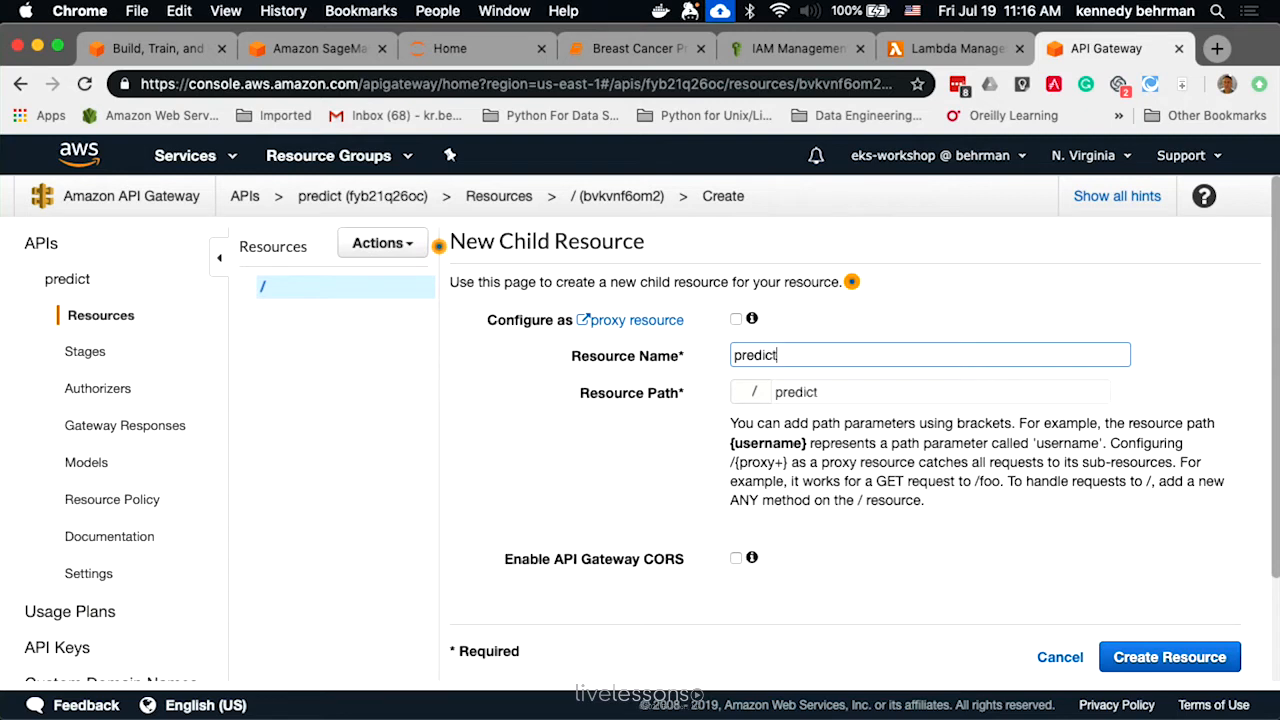
click(1169, 657)
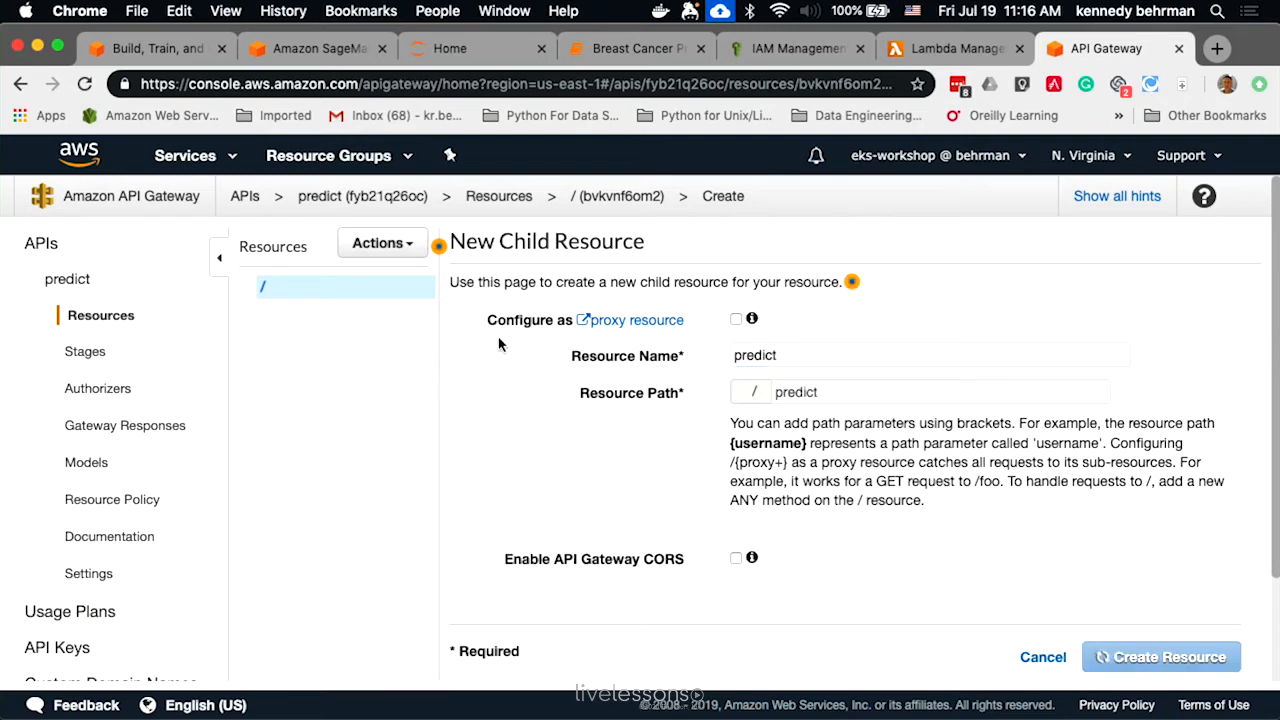
click(382, 242)
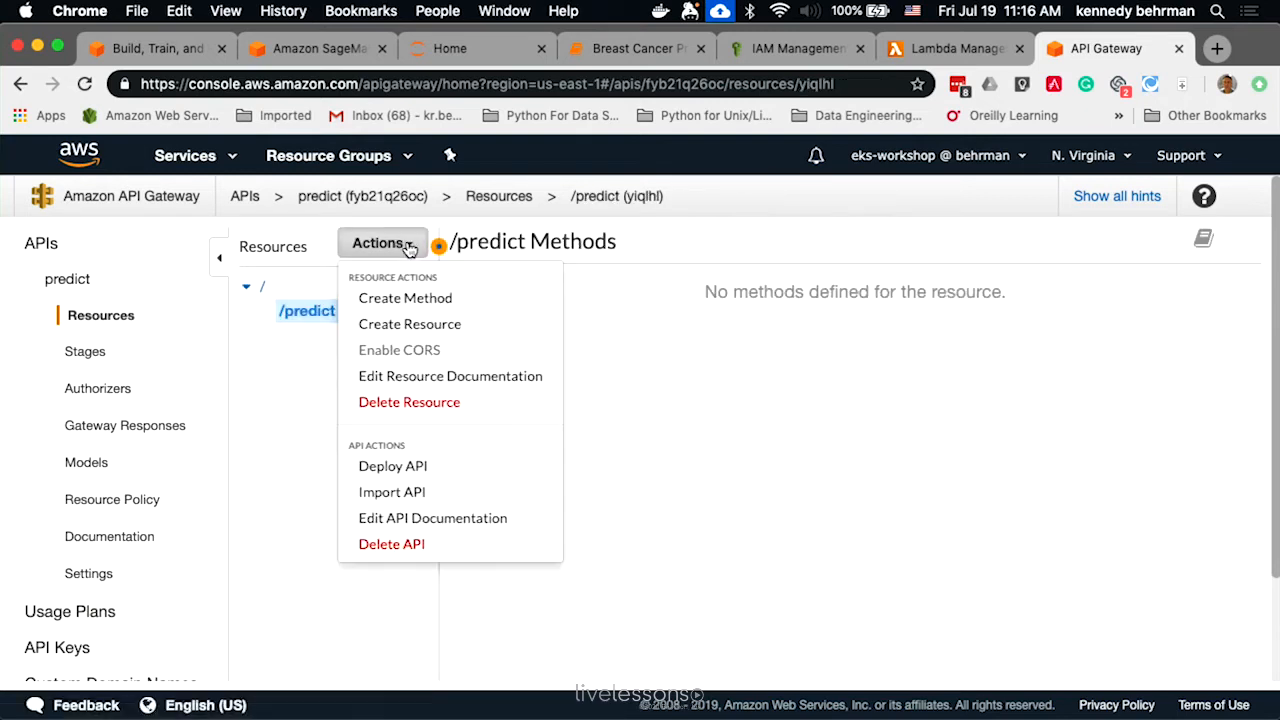
mouse_move(391, 298)
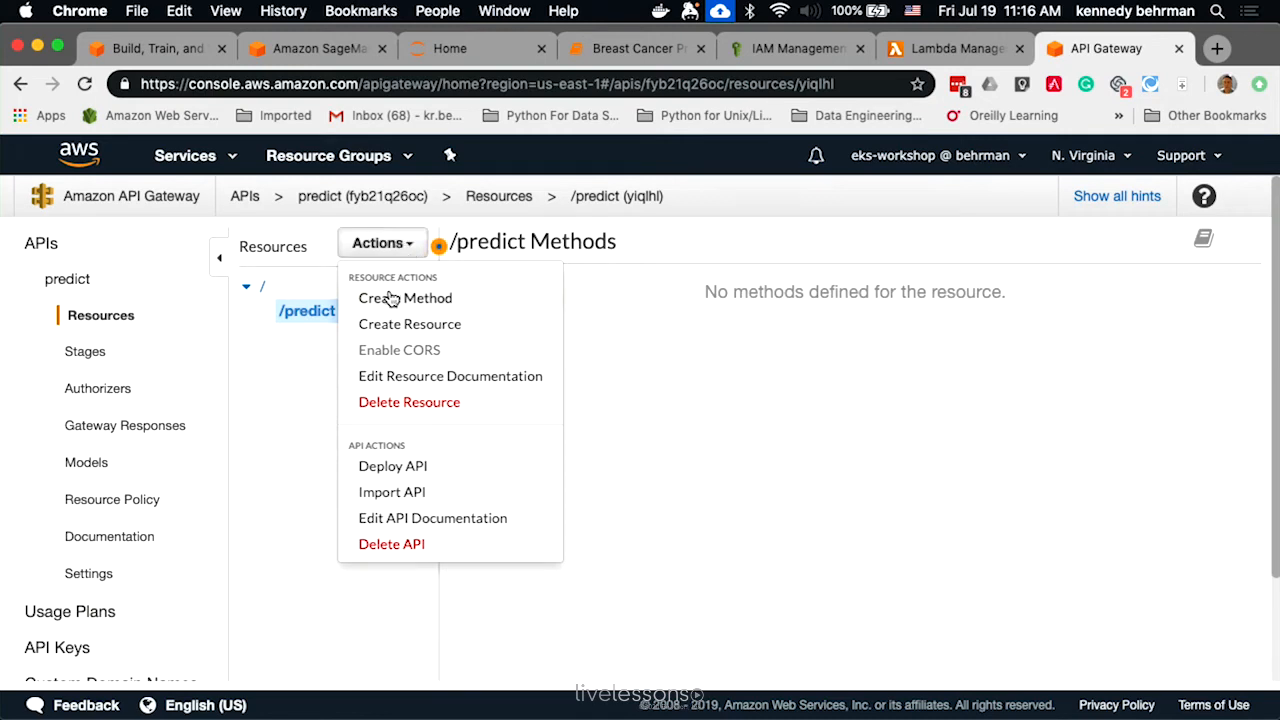
Add a POST method to the /predict resource
click(405, 298)
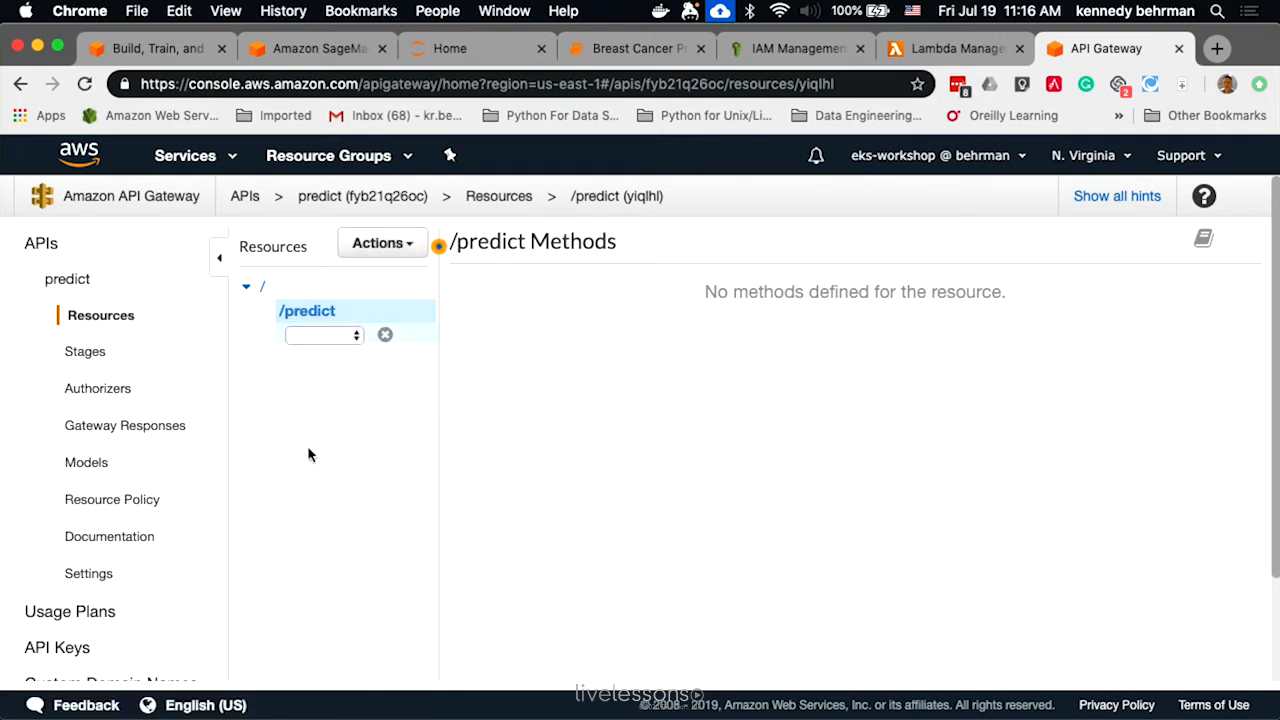
click(323, 334)
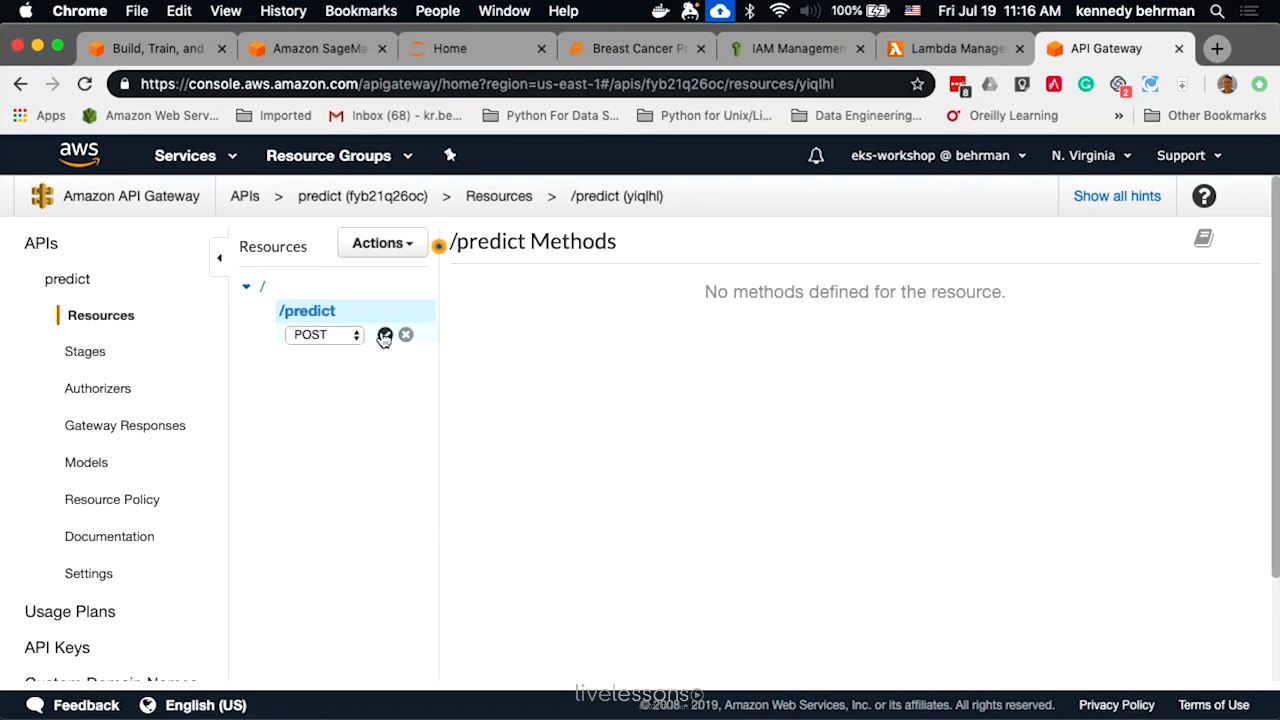
click(385, 334)
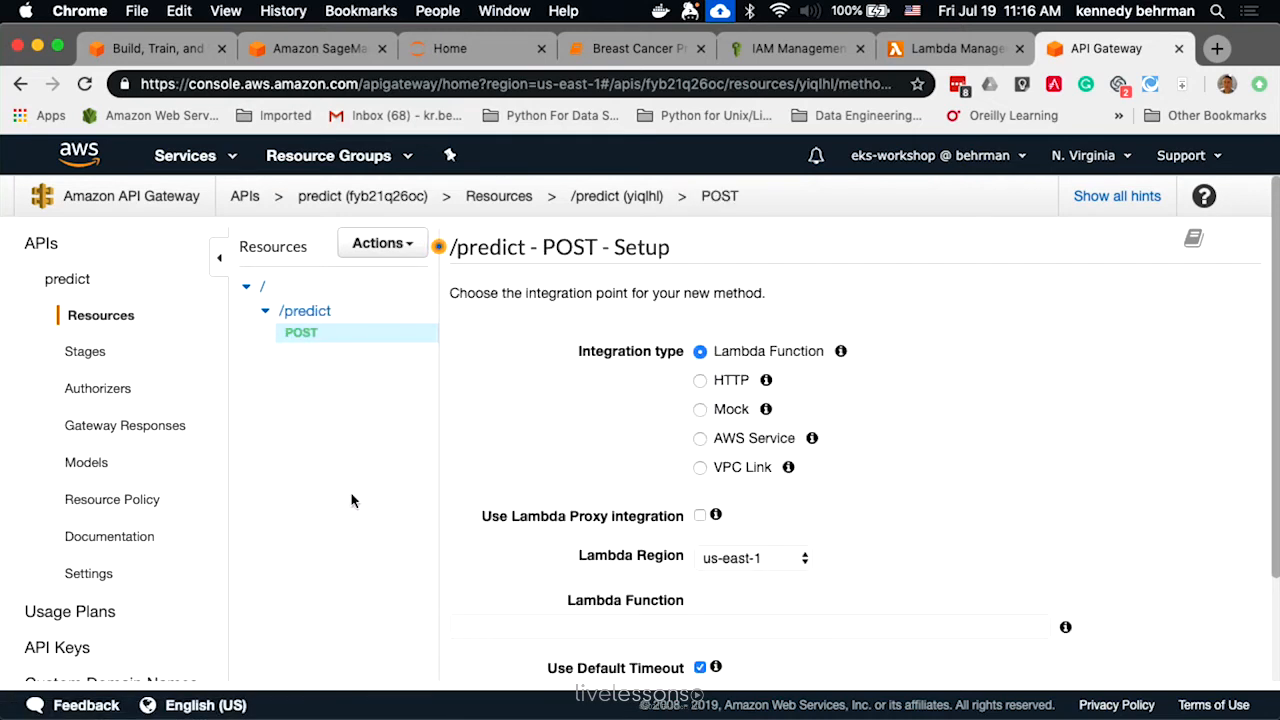
click(380, 243)
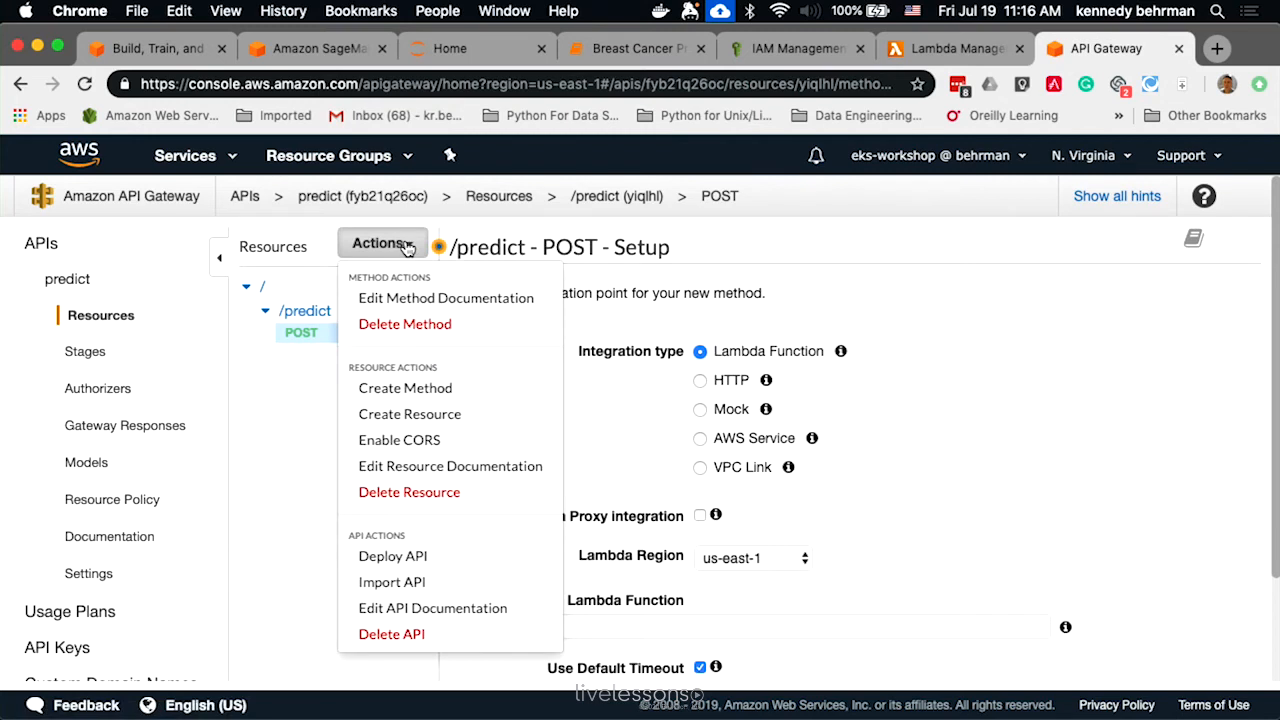
mouse_move(318, 510)
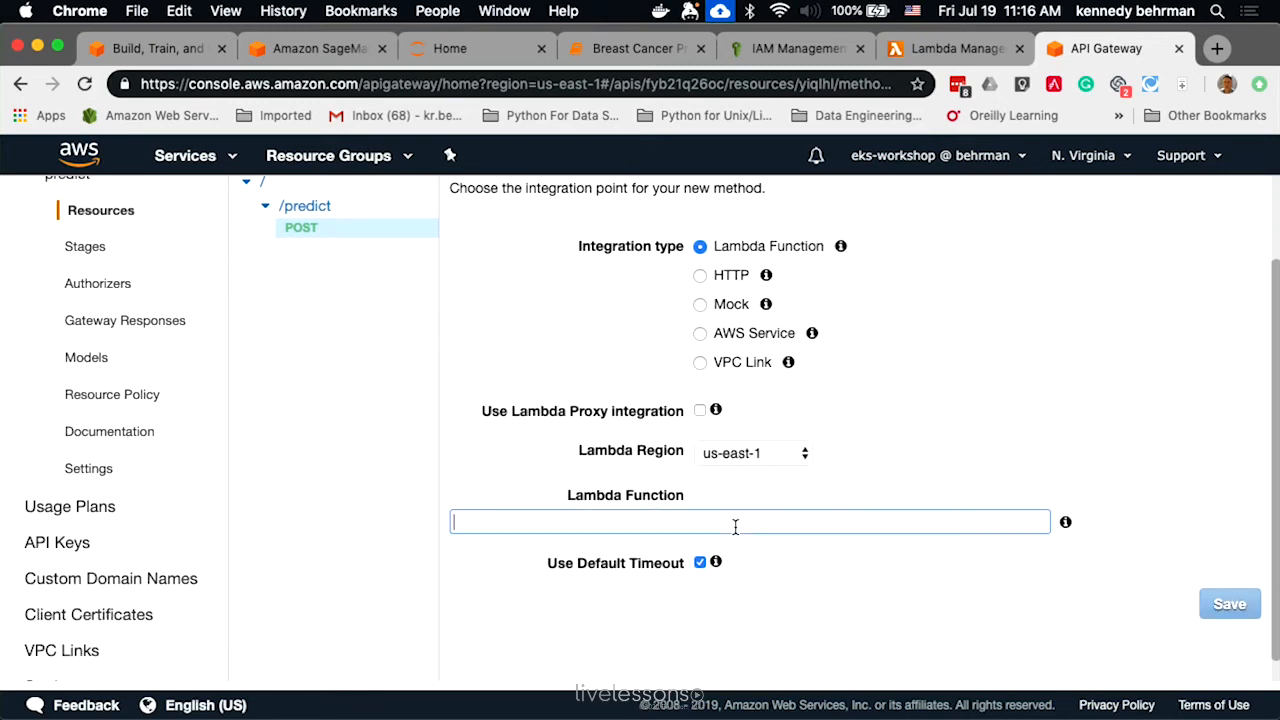
Integrate POST with the breastcancer Lambda function and grant API Gateway invoke permission
text(bre)
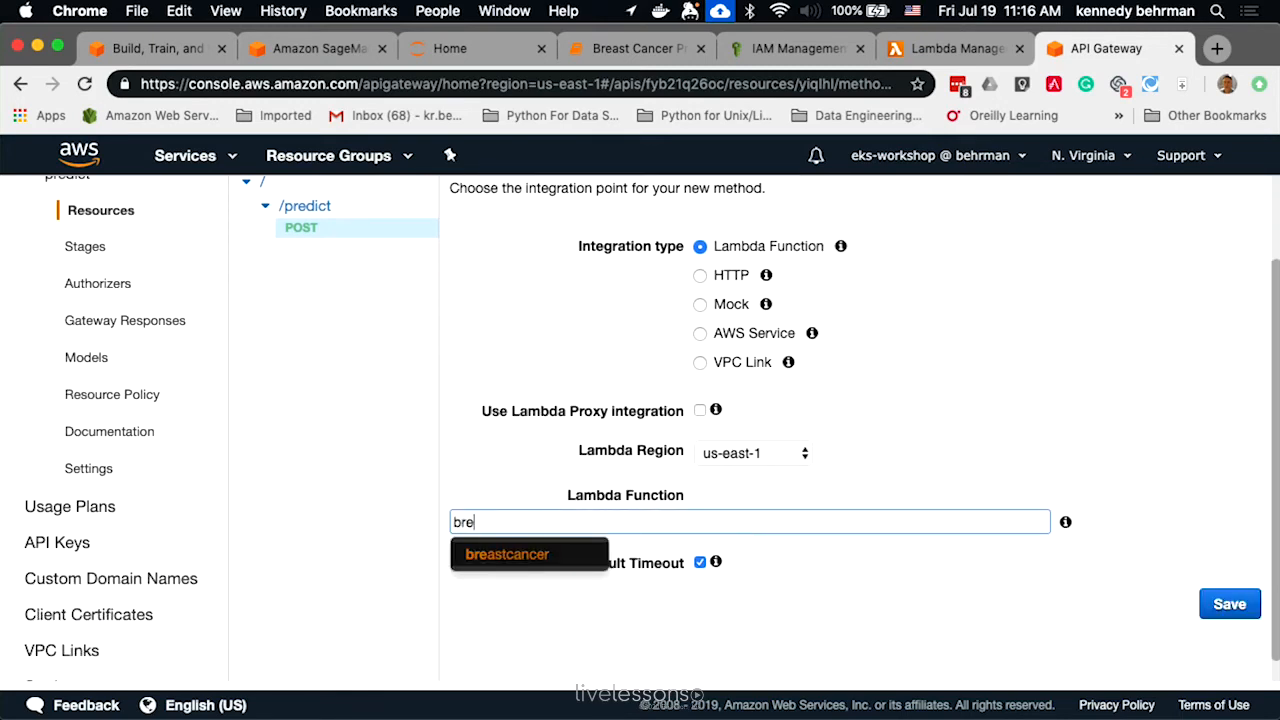
click(1229, 603)
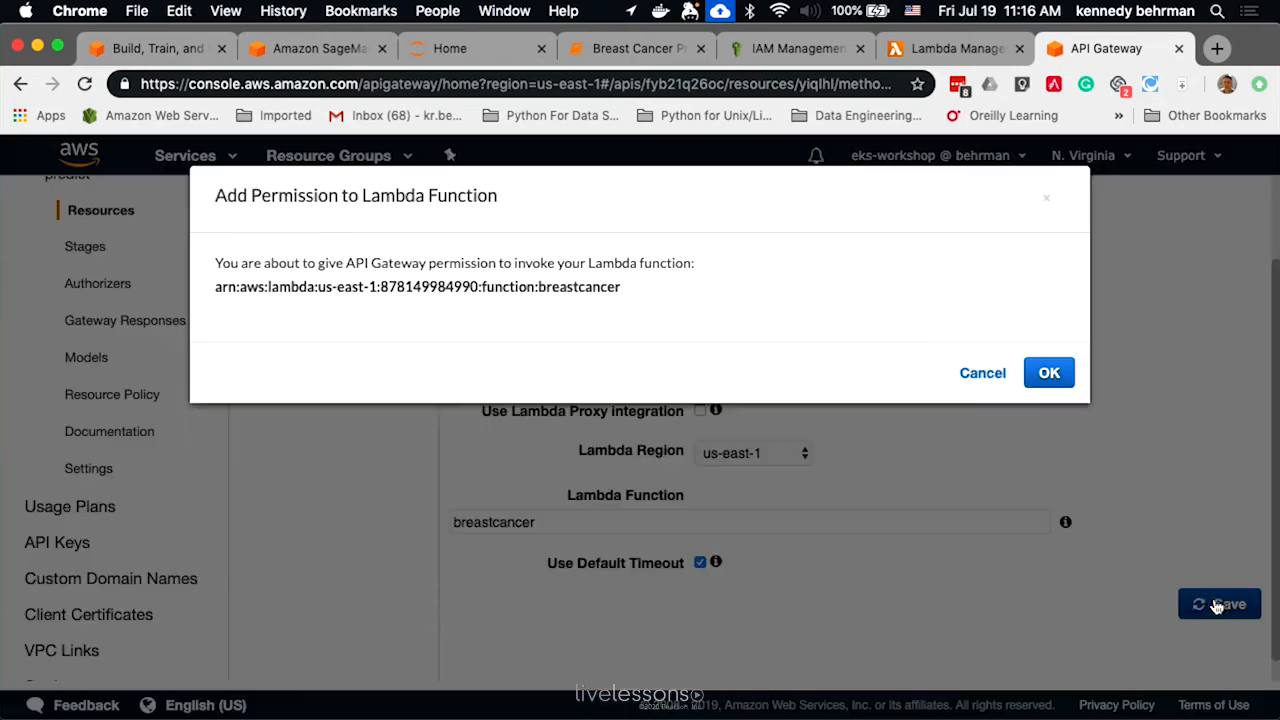
click(1048, 372)
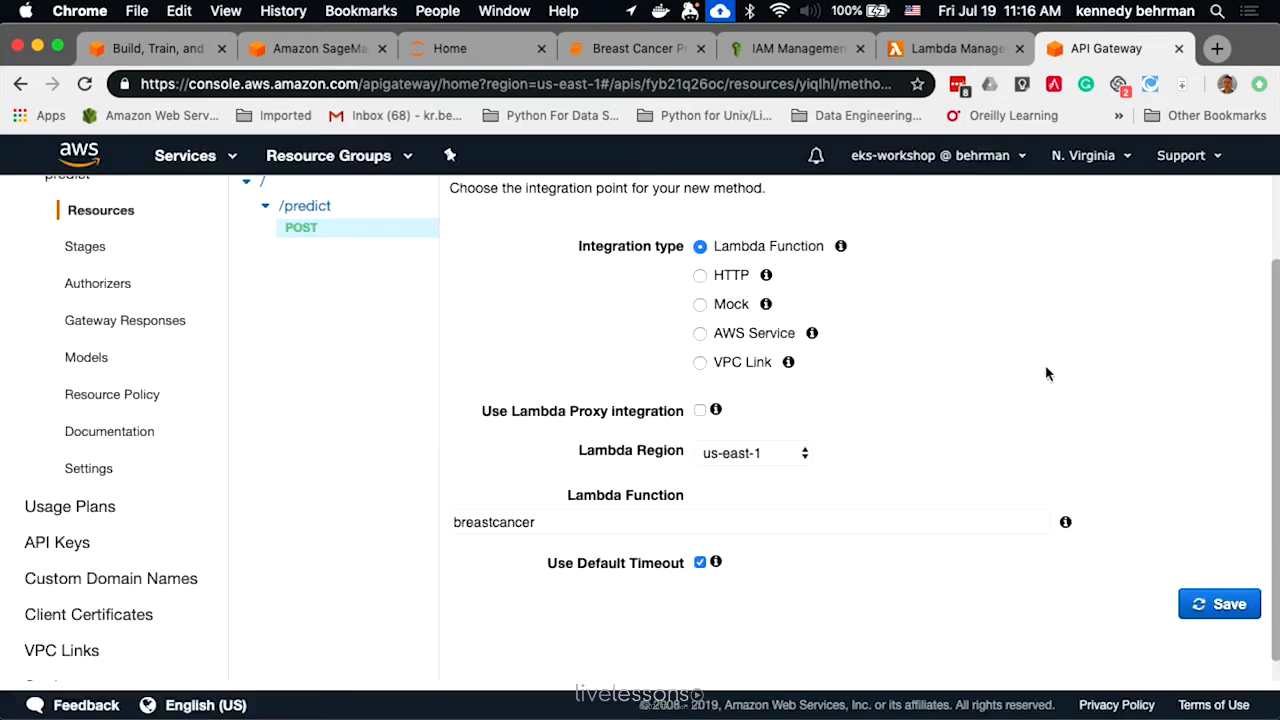
click(1219, 603)
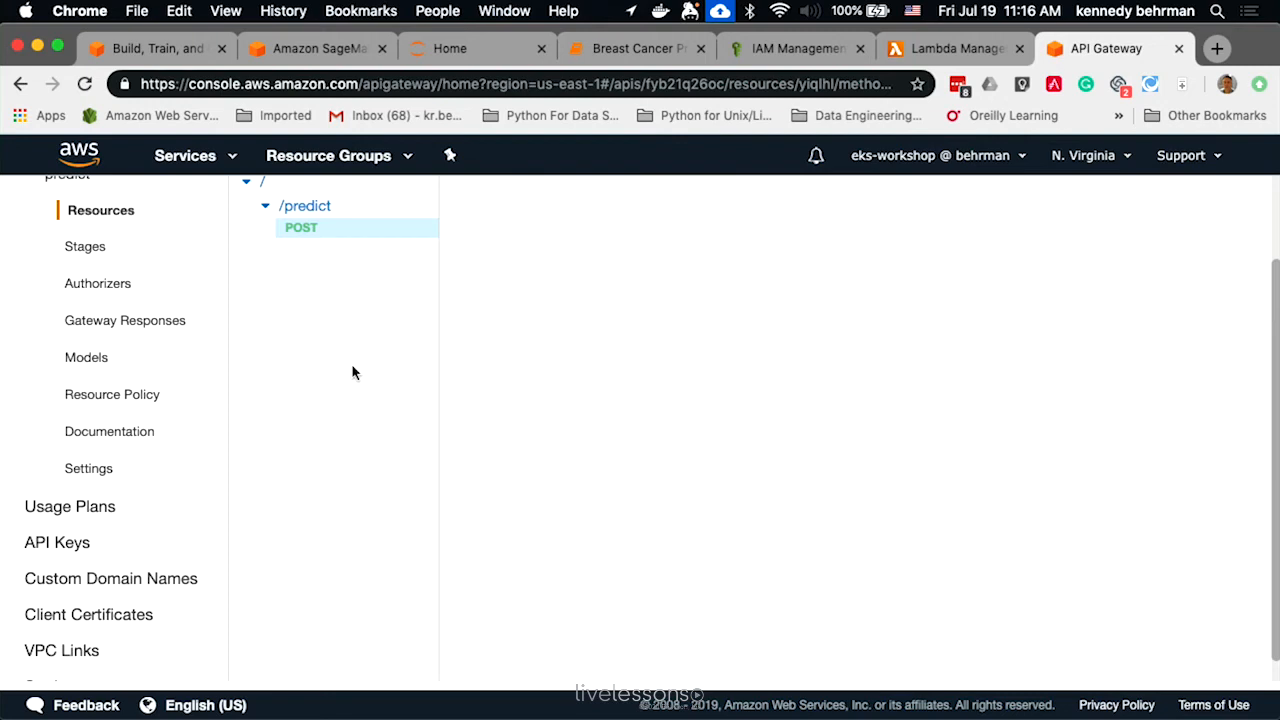
click(301, 227)
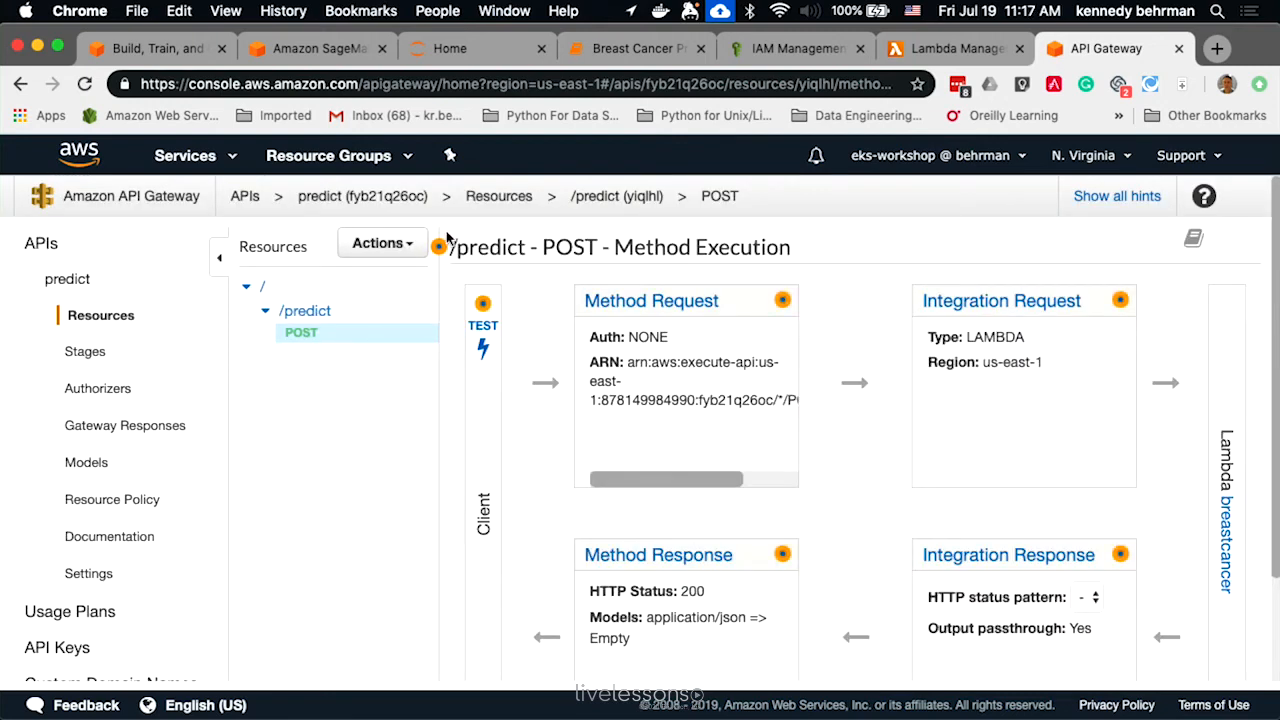
Deploy the predict API to a newly created stage named 'TEST'
click(381, 243)
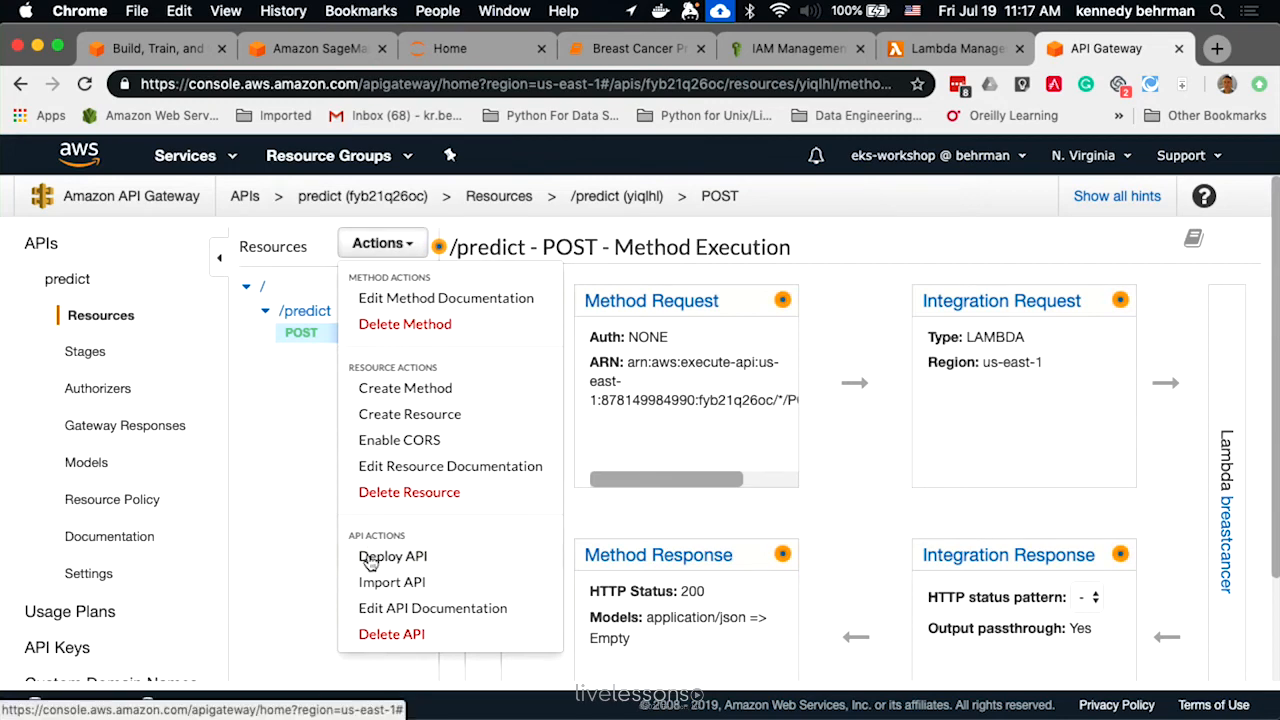
click(392, 556)
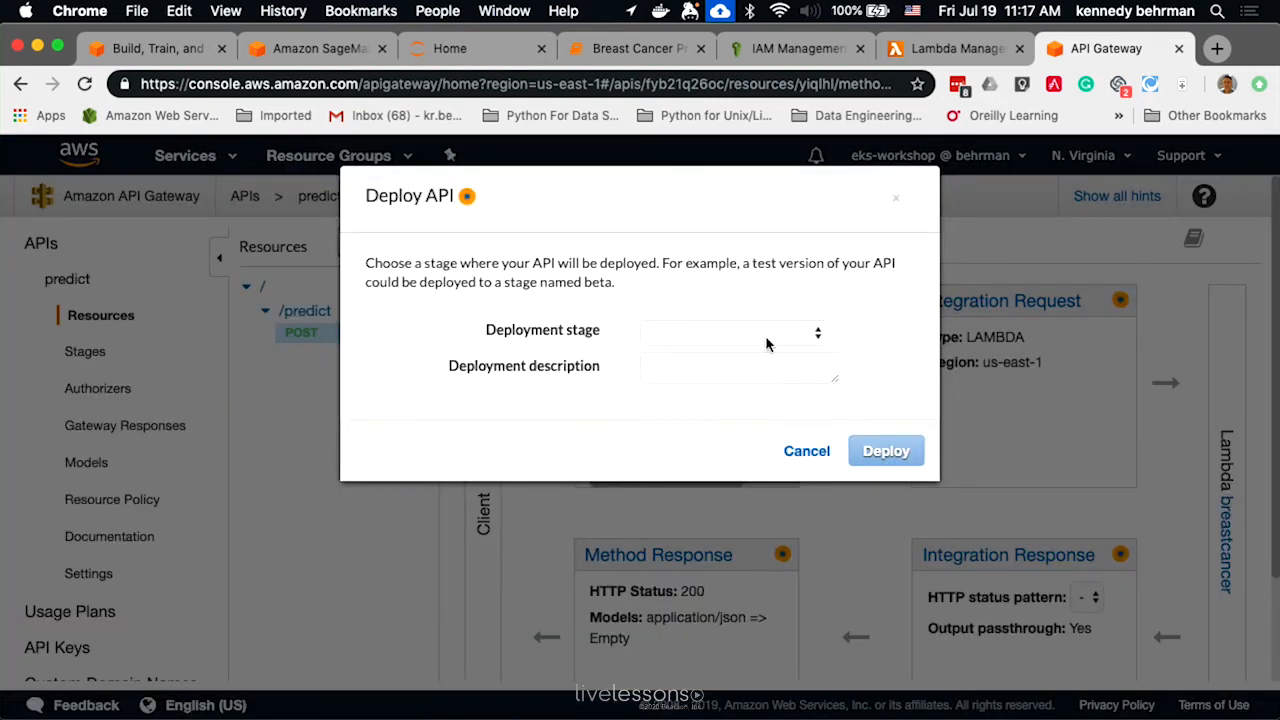
click(728, 331)
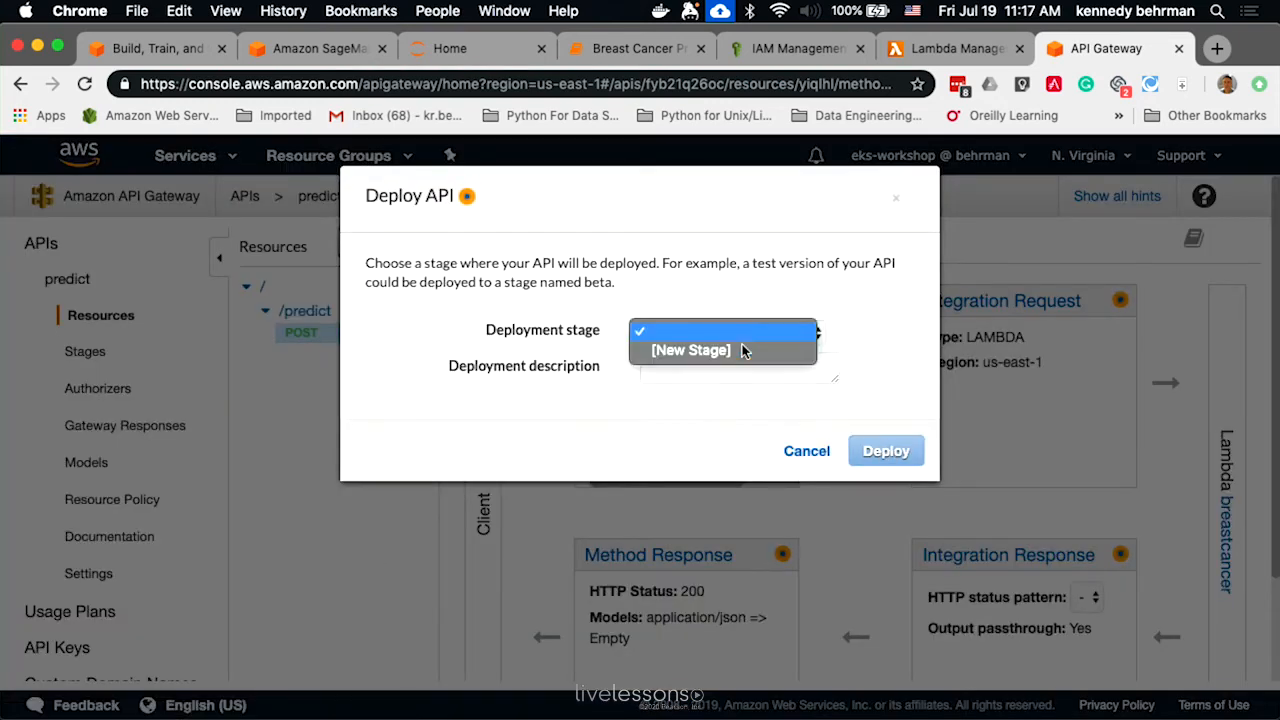
click(690, 350)
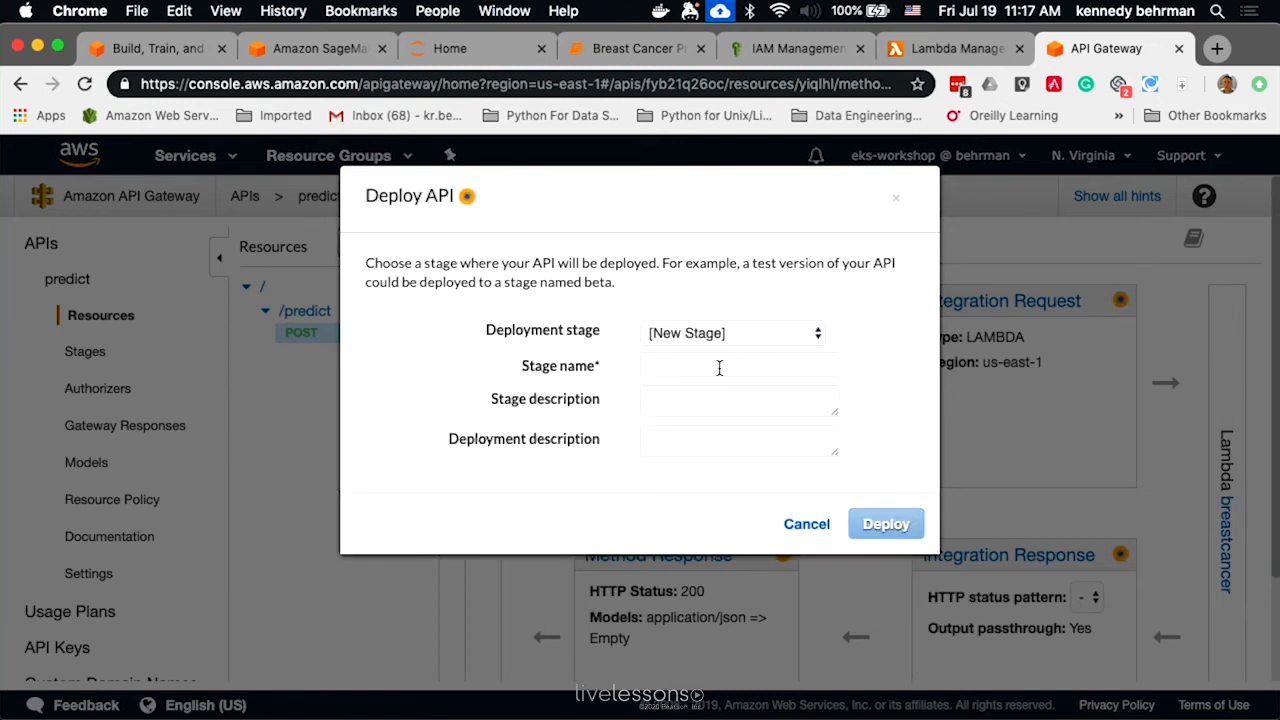
text(TES)
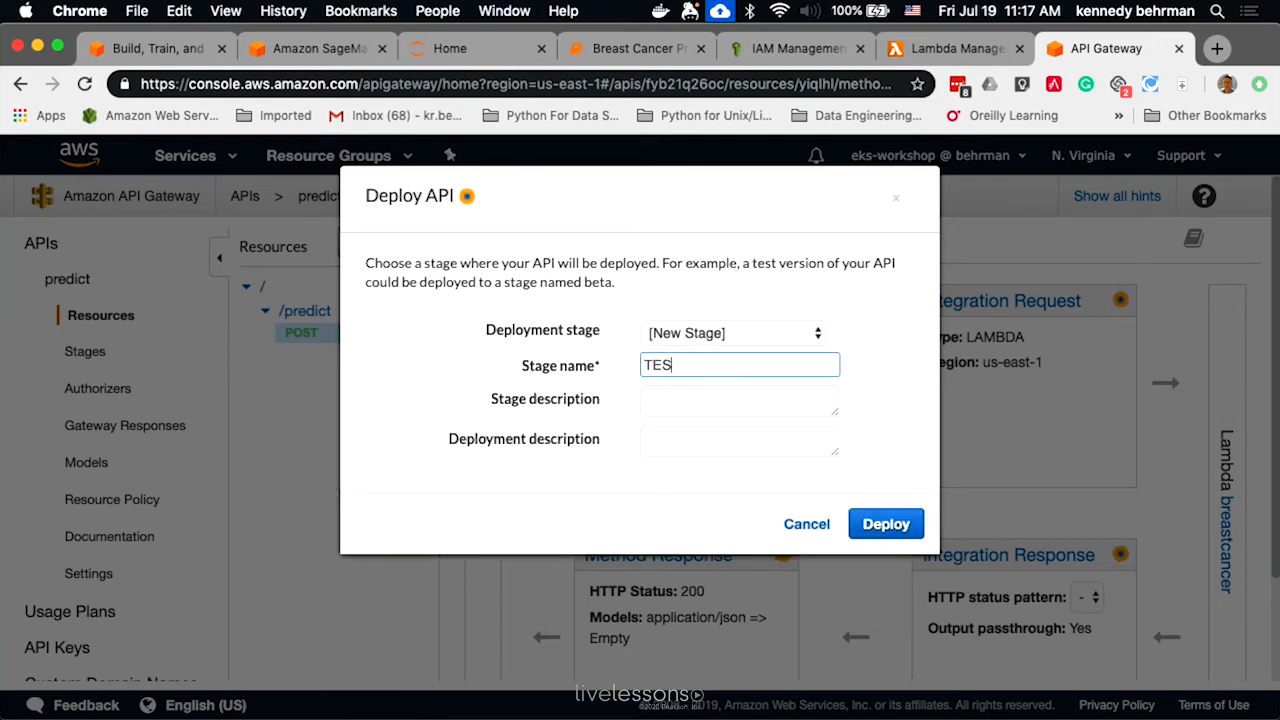
text(T)
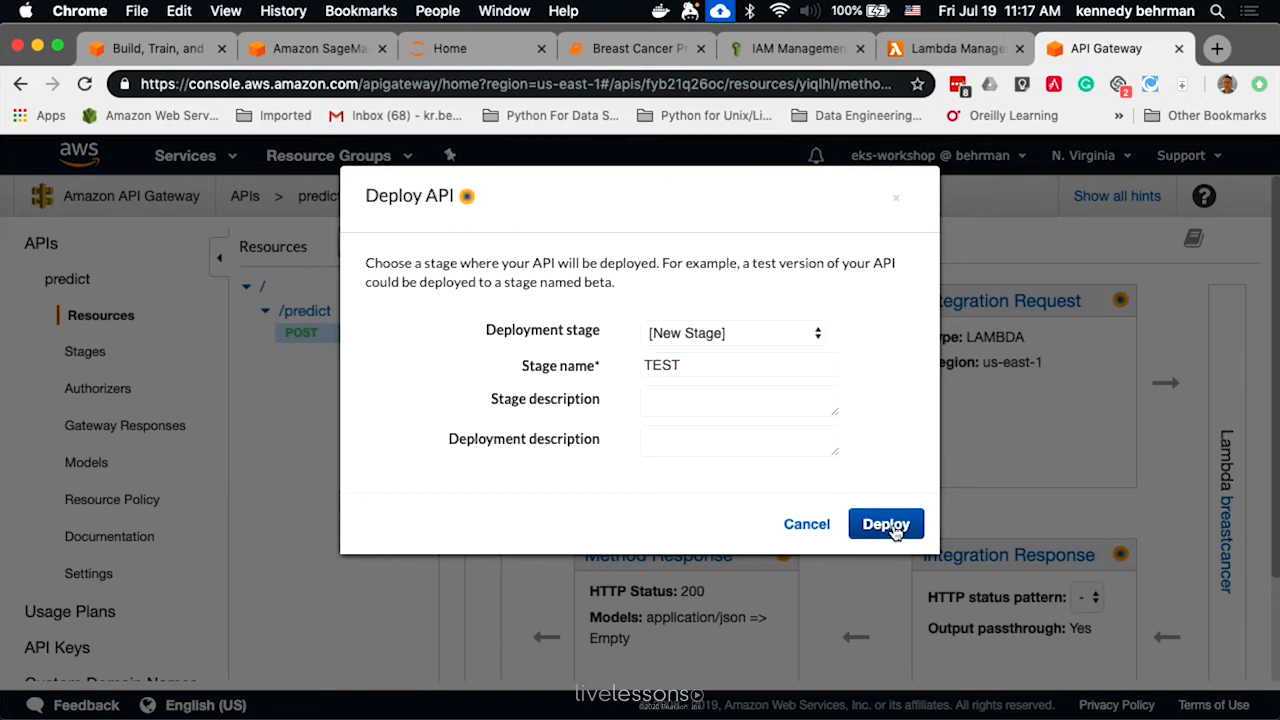
click(885, 523)
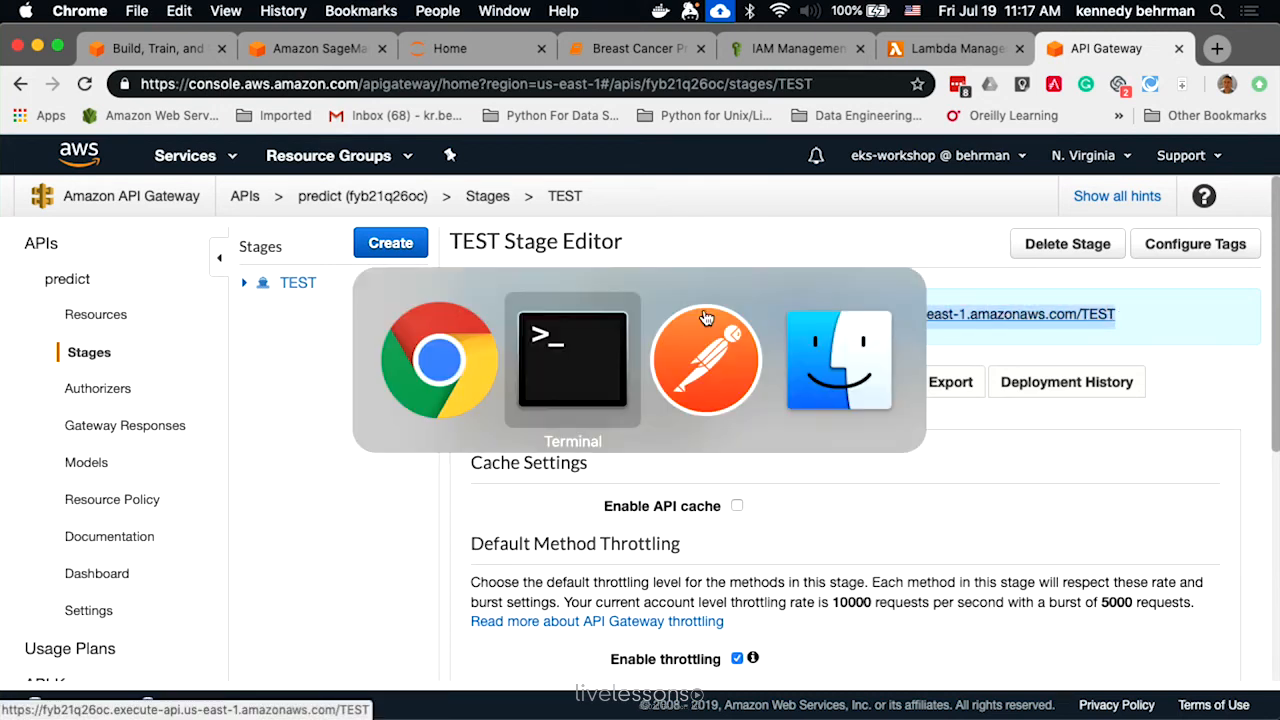
click(705, 360)
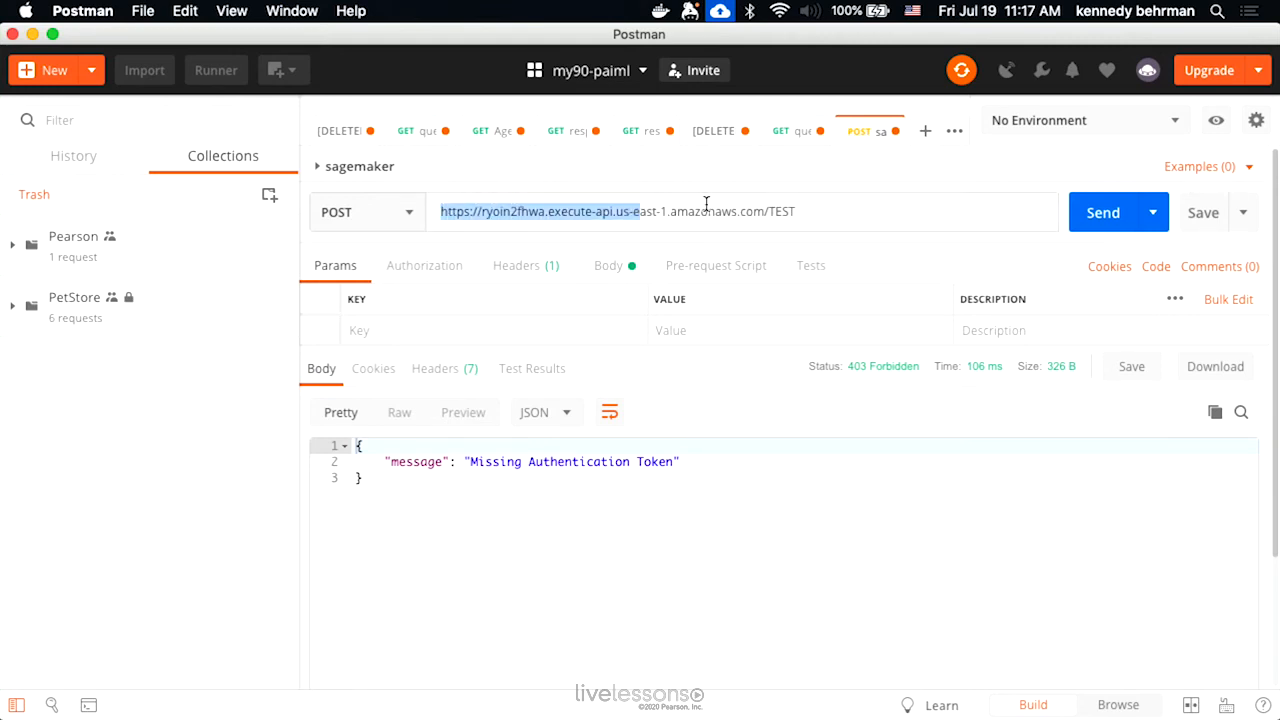
text(https://fyb21q26oc.execute-api.us-east-1.amazonaws.com/TEST)
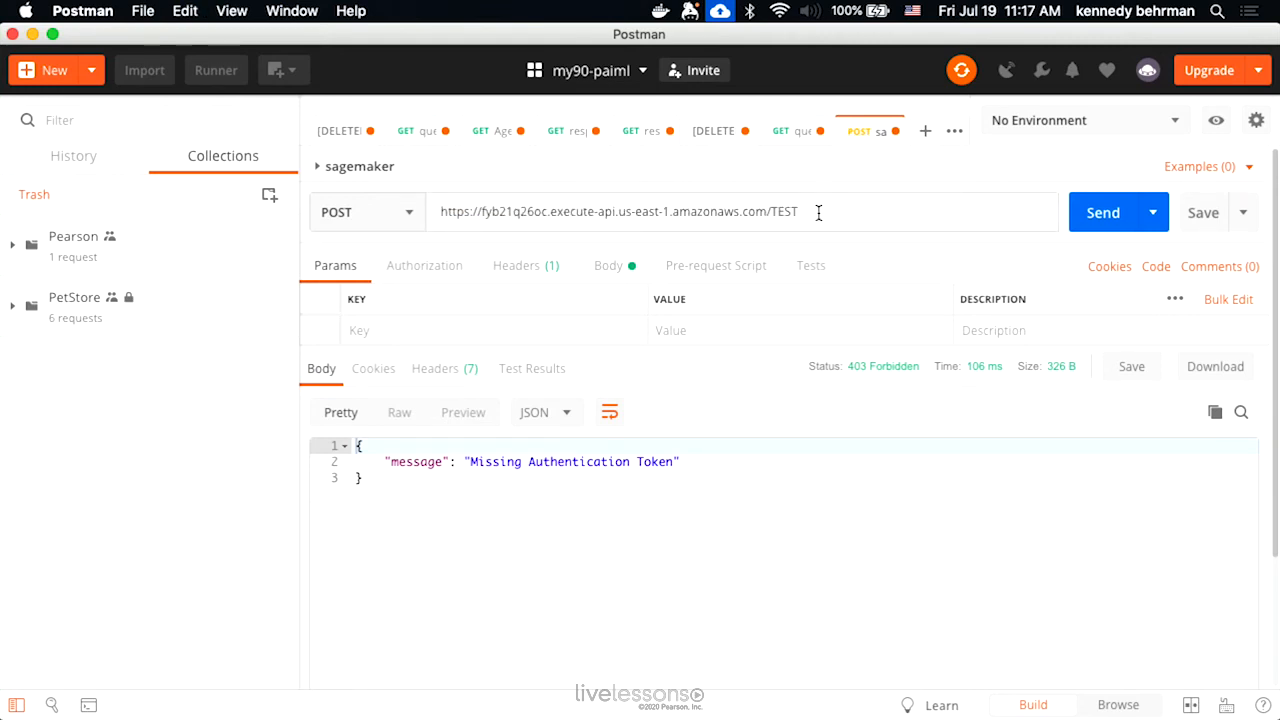
text(/pr)
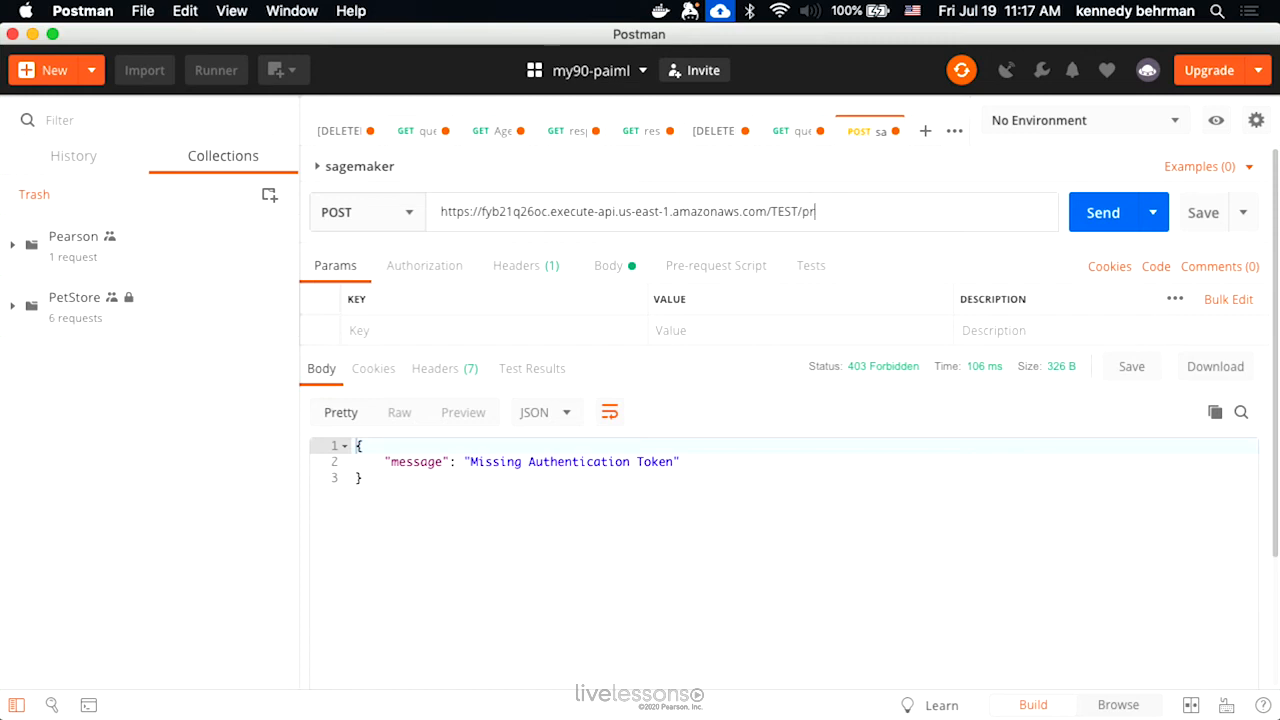
text(edict)
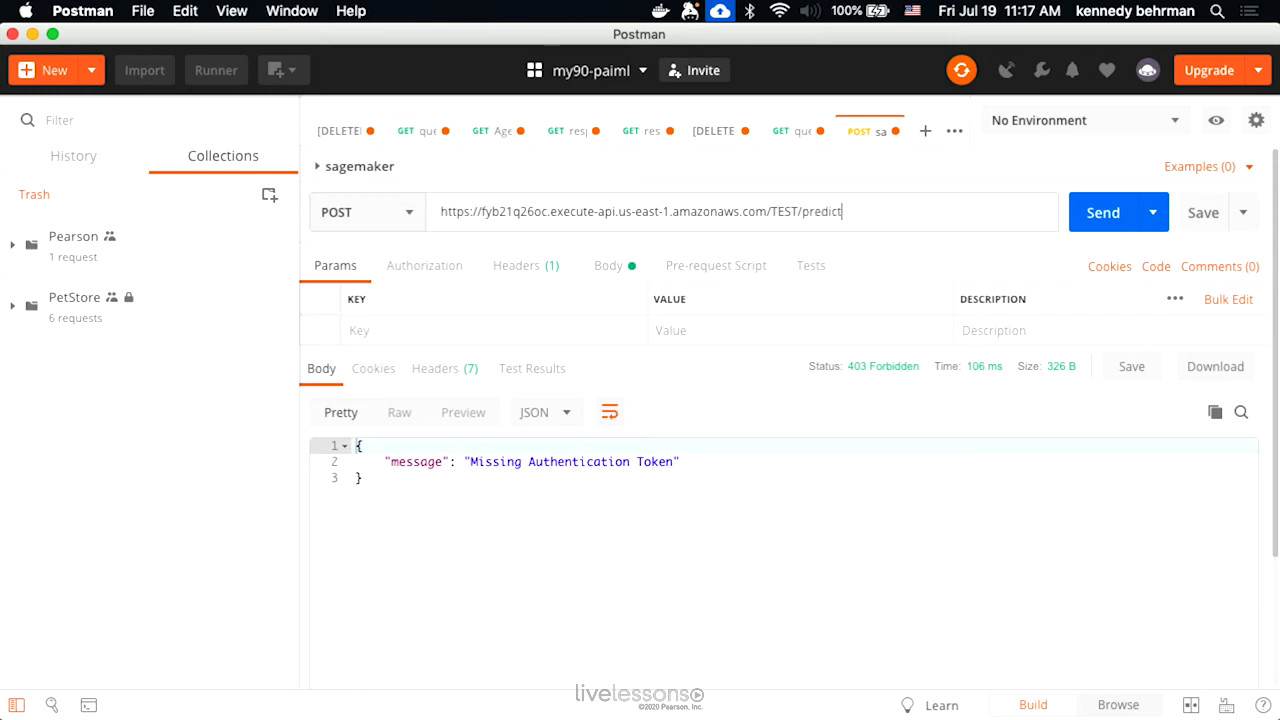
mouse_move(608, 265)
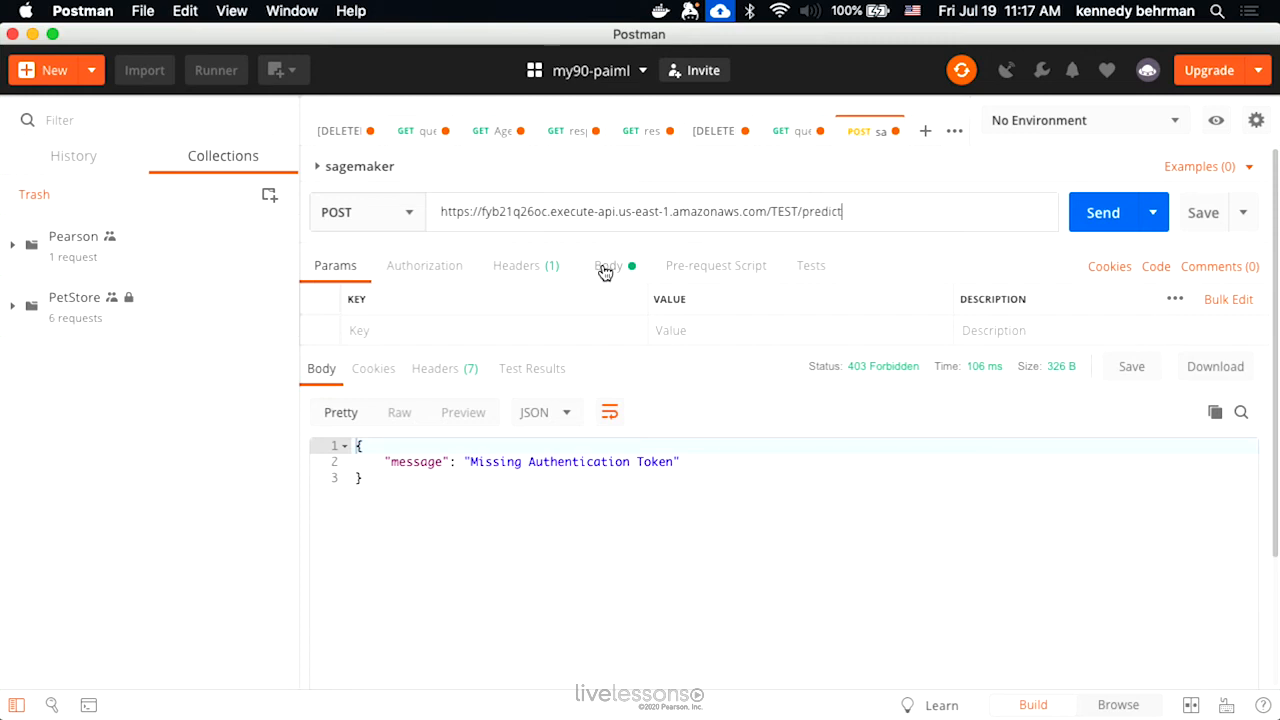
Send the POST request with the JSON tumour-feature body to the TEST /predict endpoint
click(608, 265)
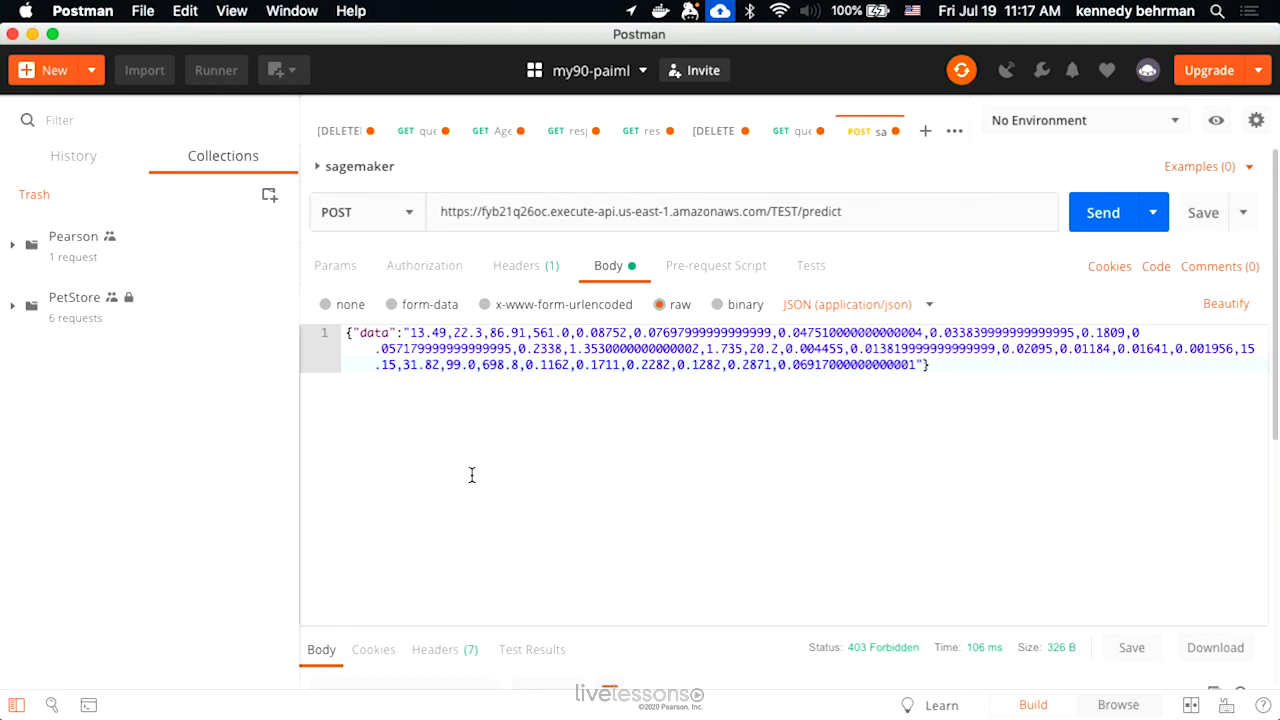
mouse_move(635, 304)
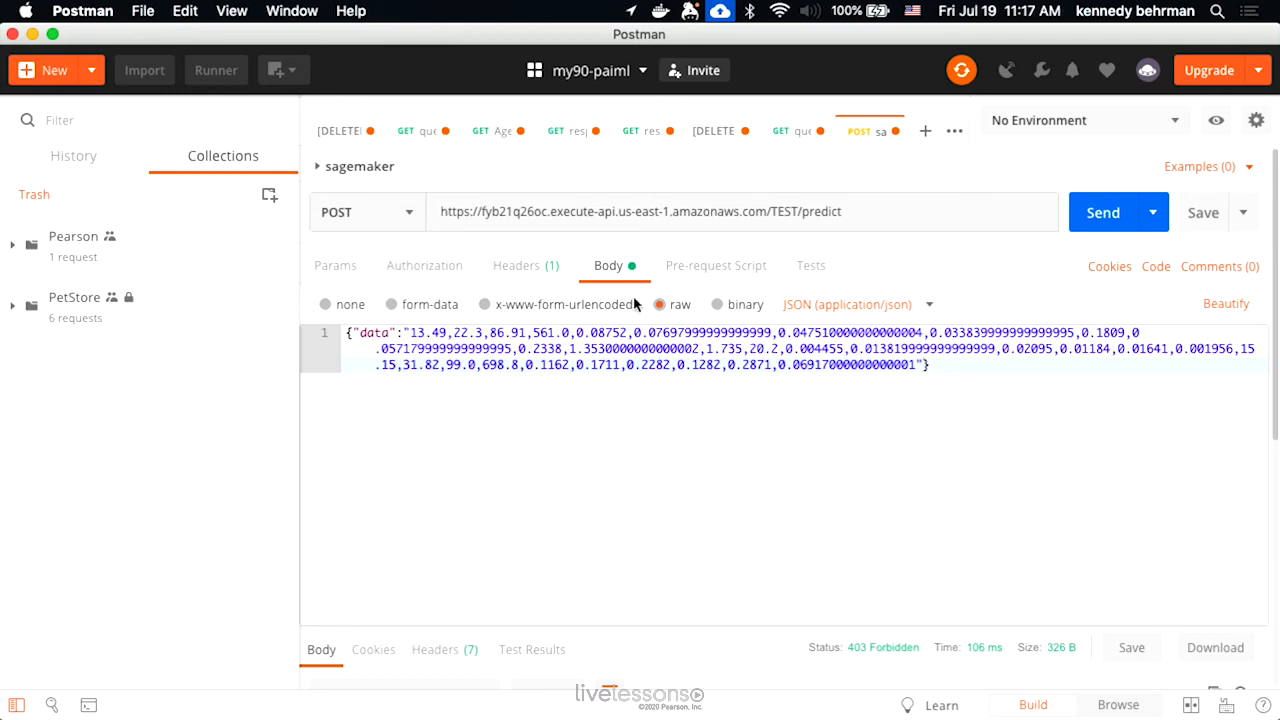
click(1103, 212)
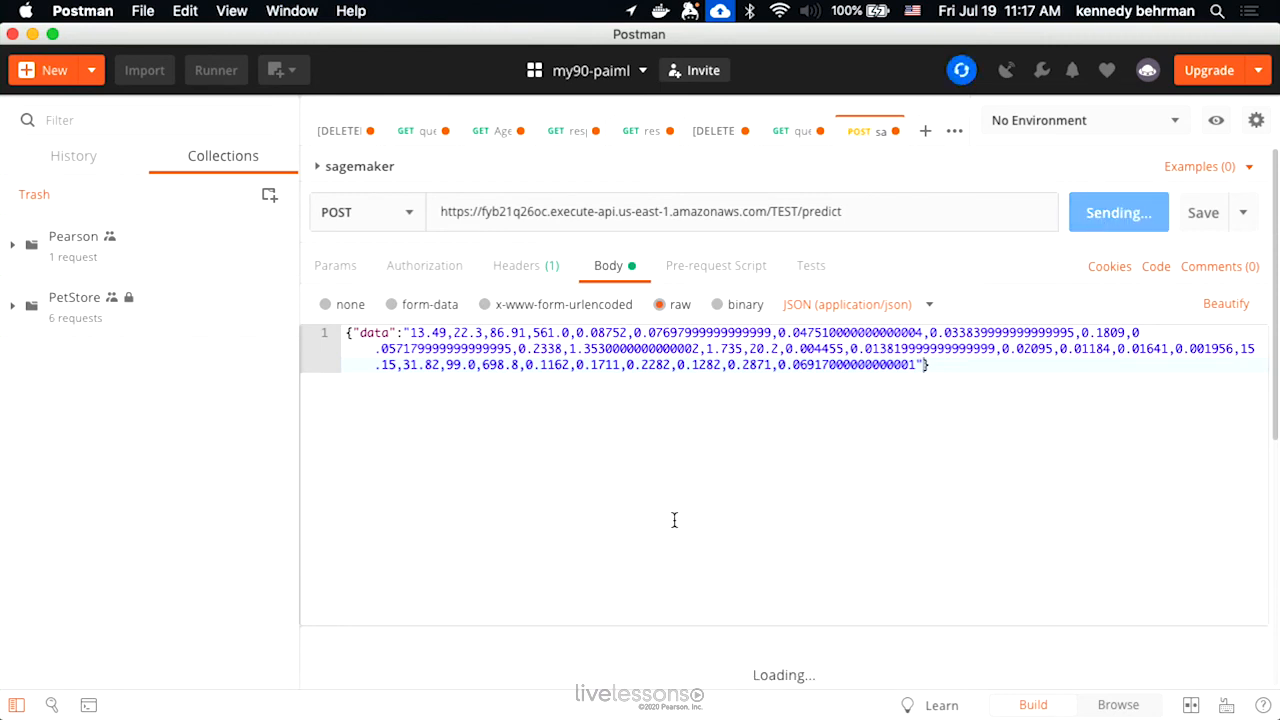